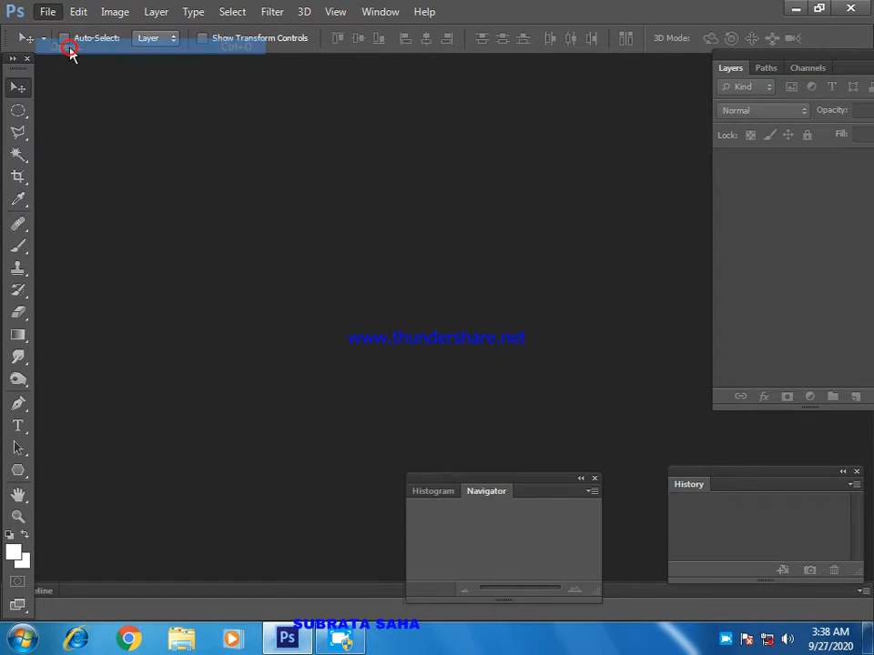
- Create a WINDTEXT document at 7×5 inches, 150 ppi, with a white background
click(59, 12)
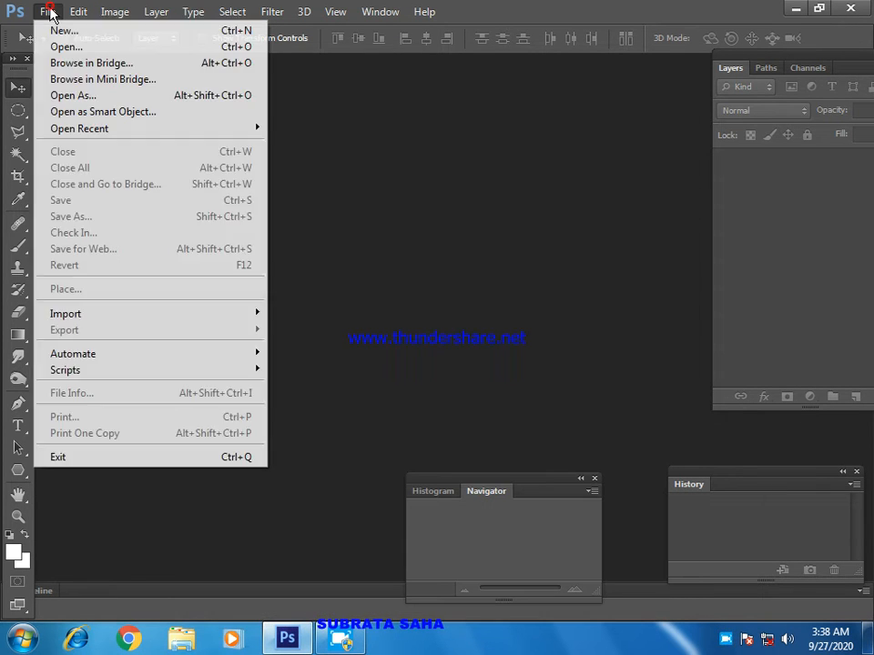
click(51, 37)
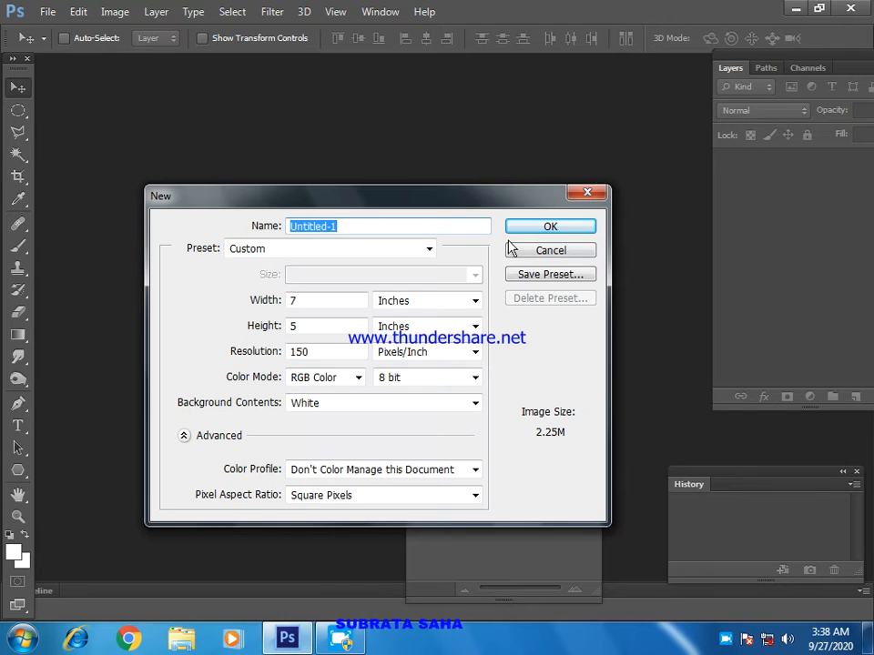
click(319, 353)
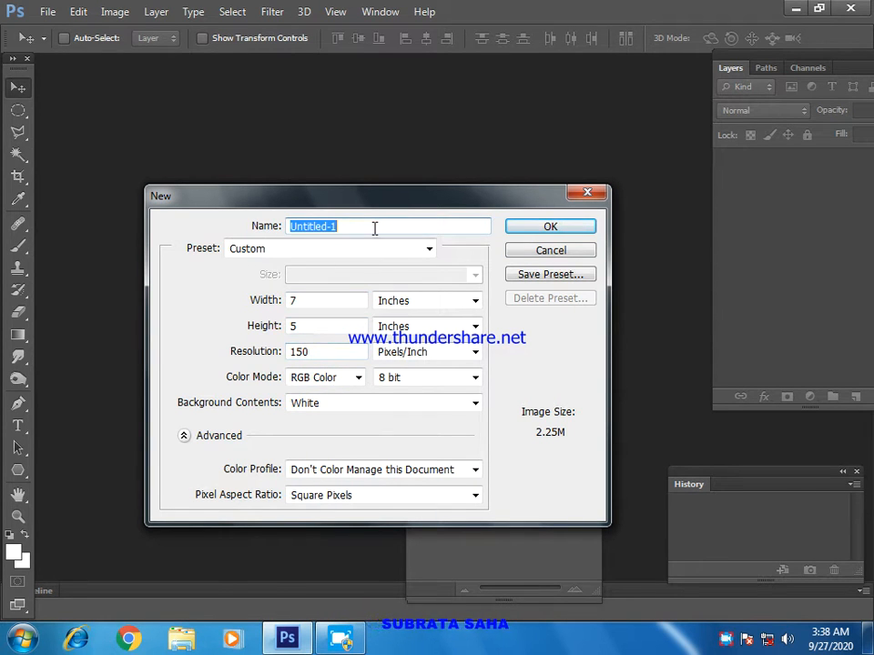
text(W)
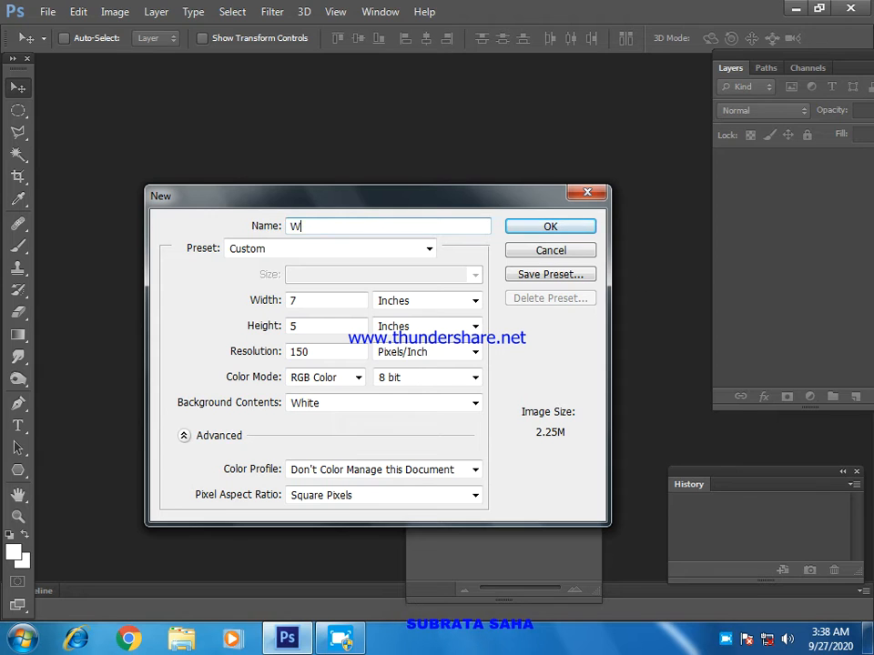
text(INDTEXT)
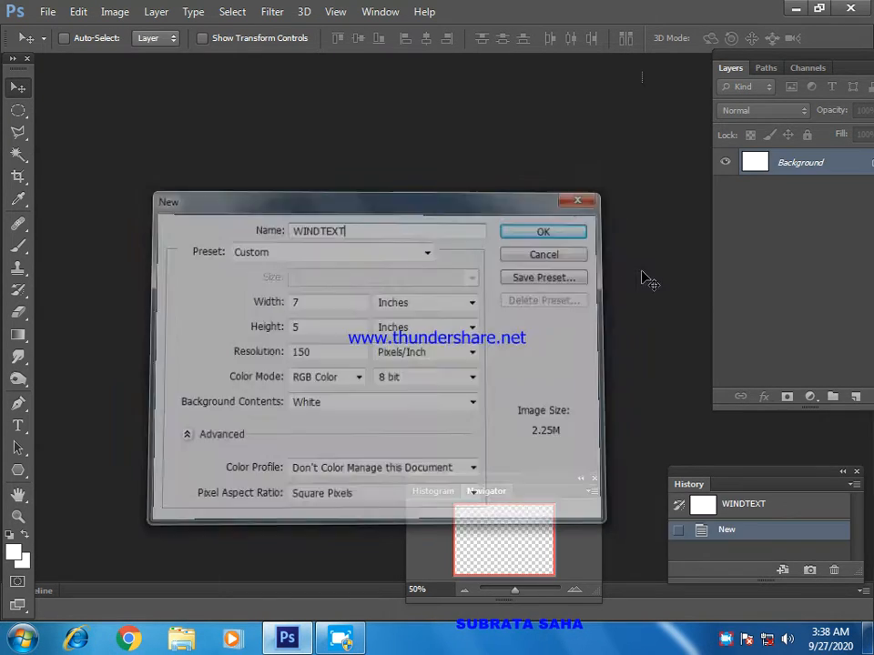
click(542, 230)
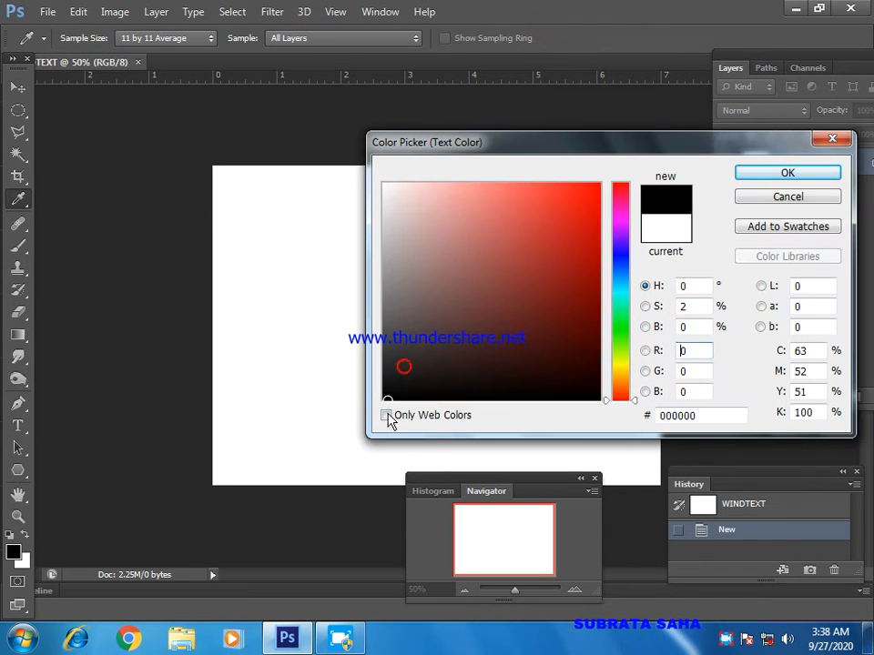
- Confirm black as the text colour and start typing NINE on the canvas
click(788, 172)
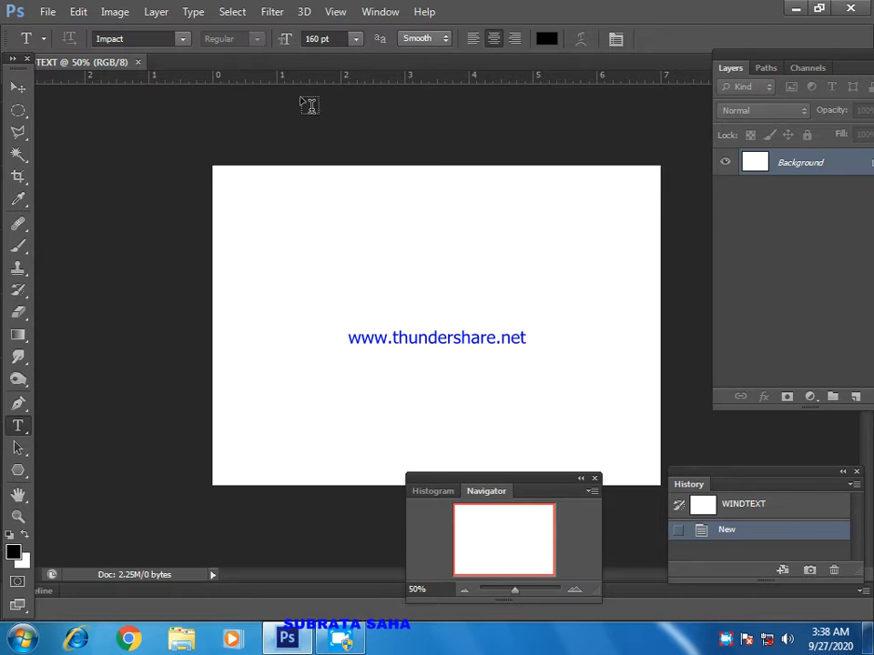
click(366, 305)
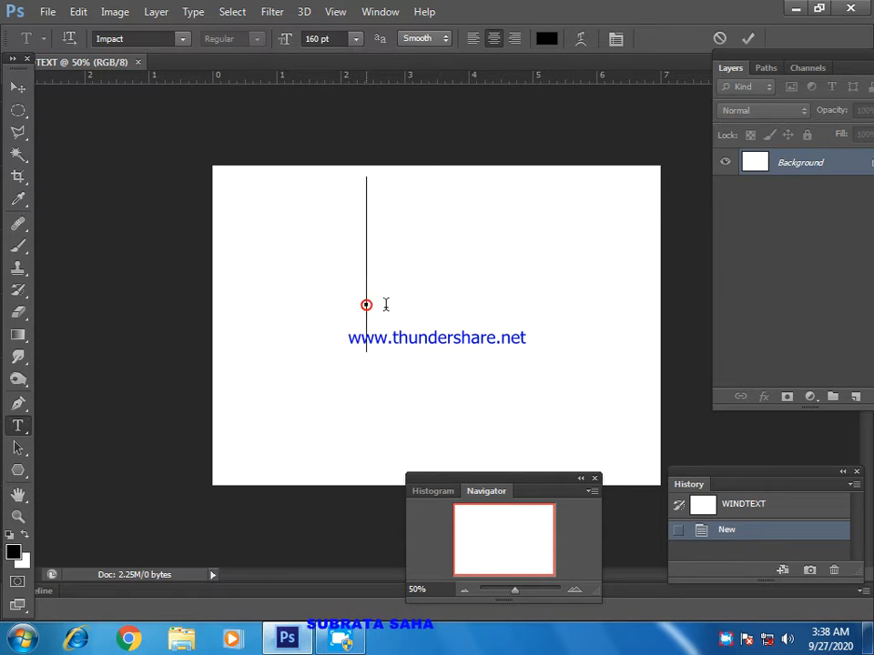
text(N)
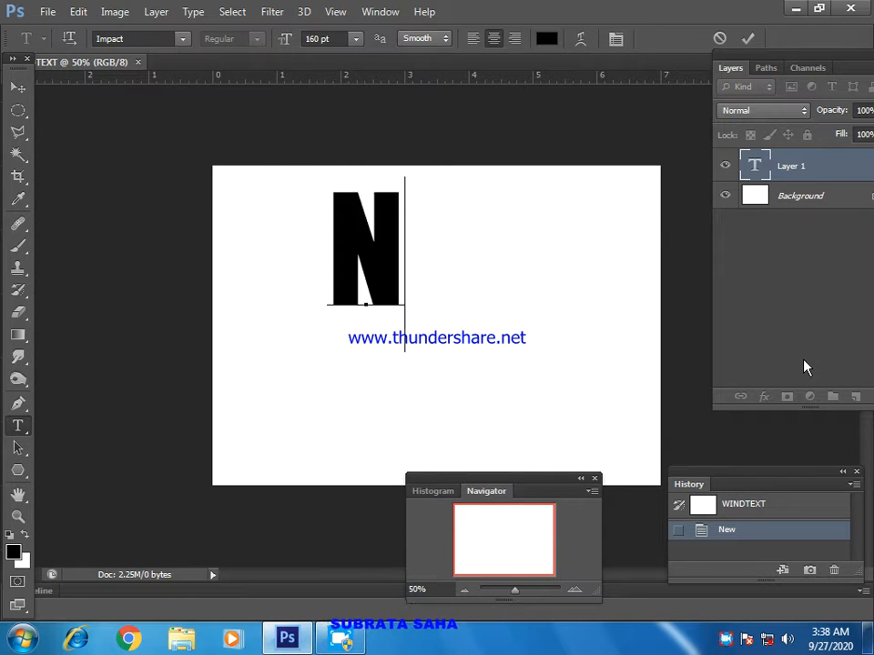
text(INE)
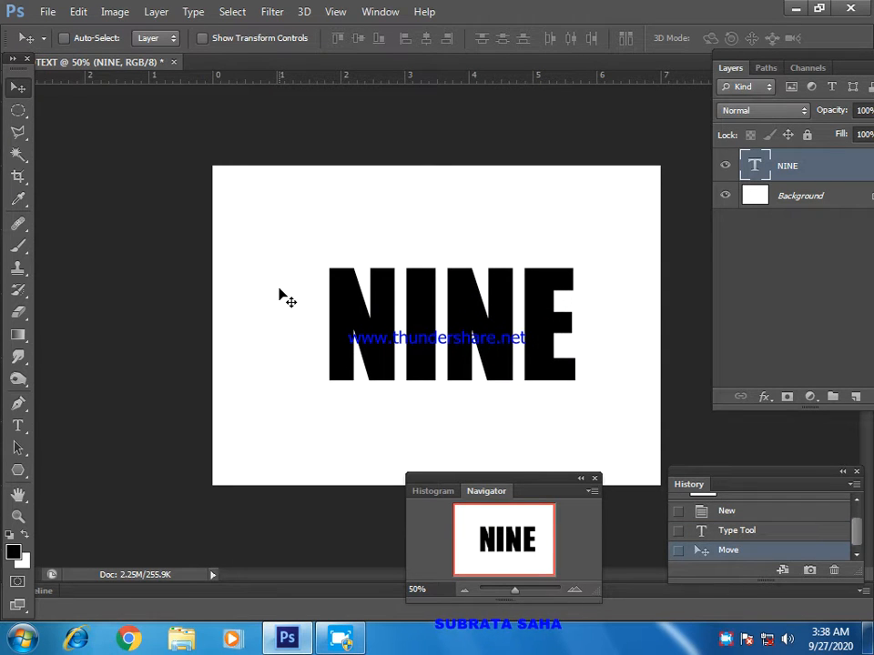
mouse_move(414, 296)
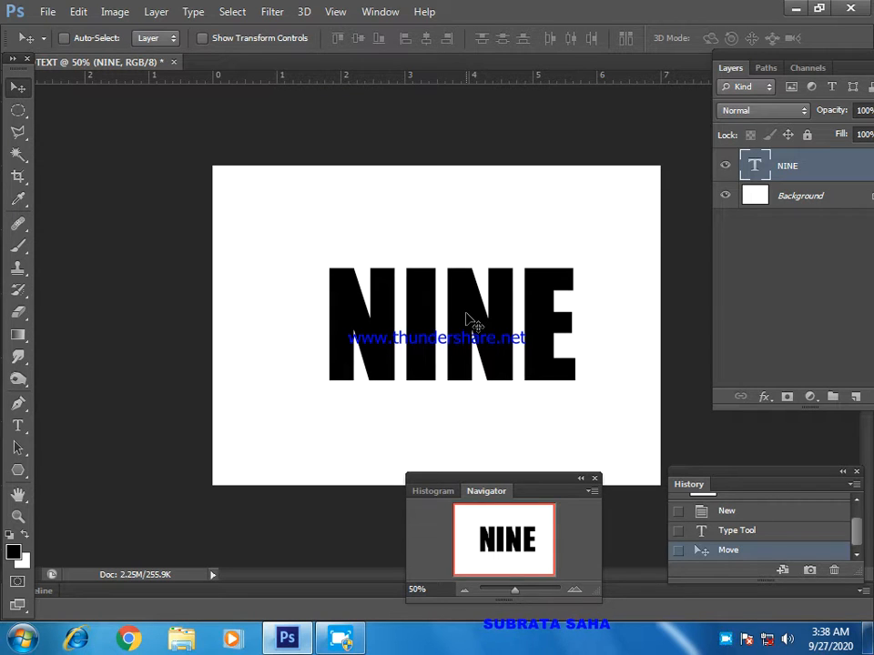
- Stretch the NINE text wider with Free Transform, then rasterize its type layer
key(Ctrl+t)
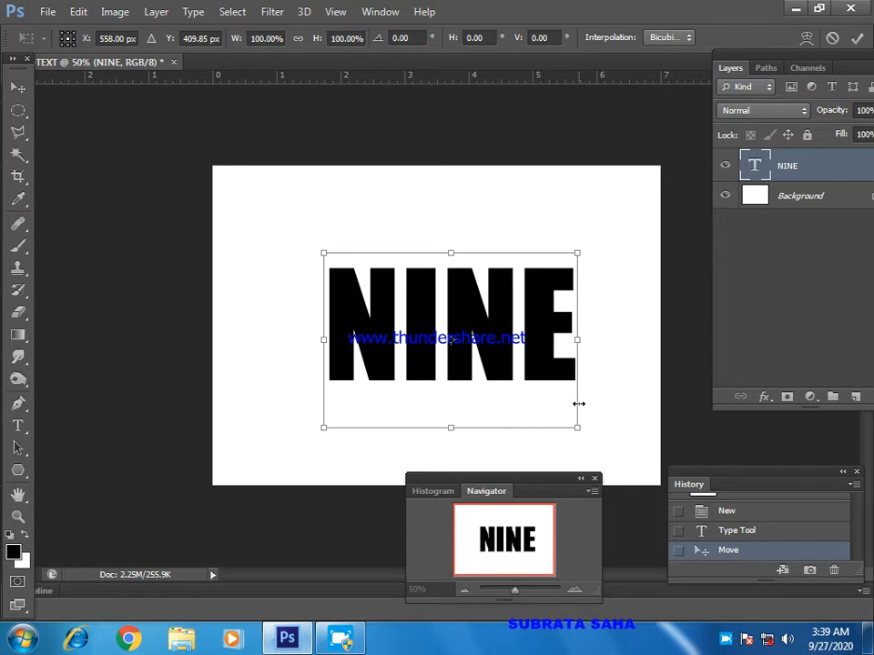
mouse_move(577, 404)
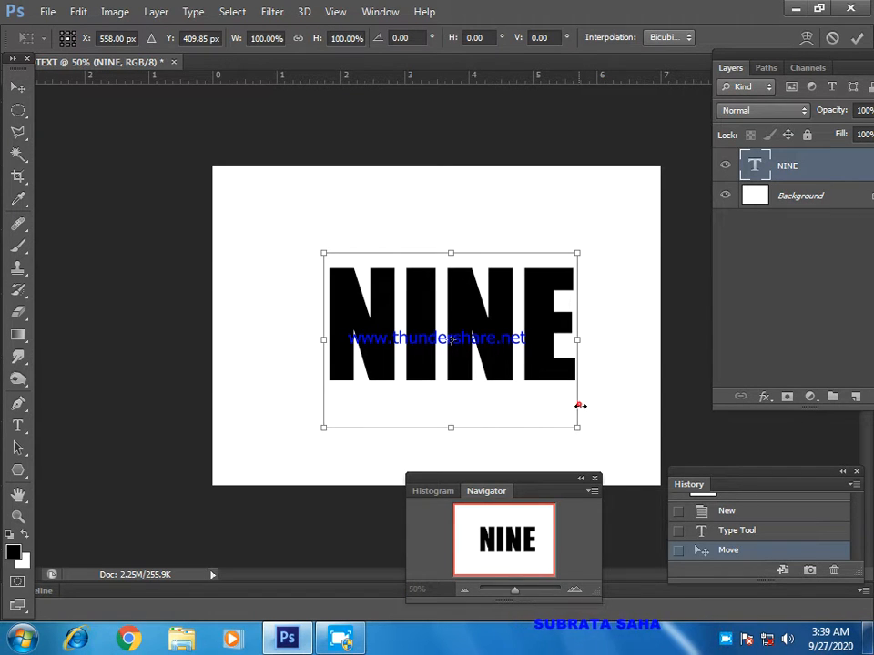
drag(577, 339, 628, 340)
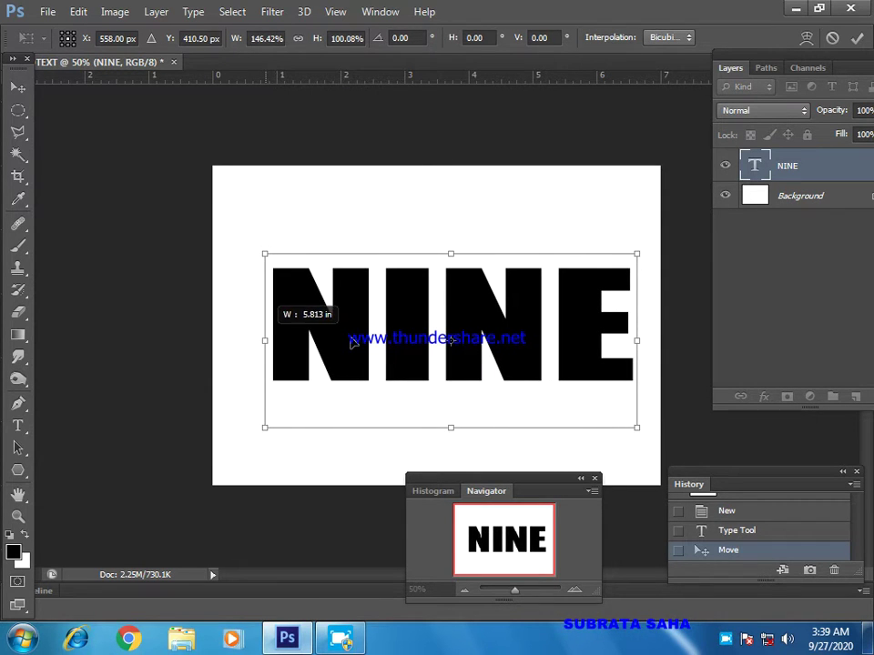
drag(450, 340, 441, 337)
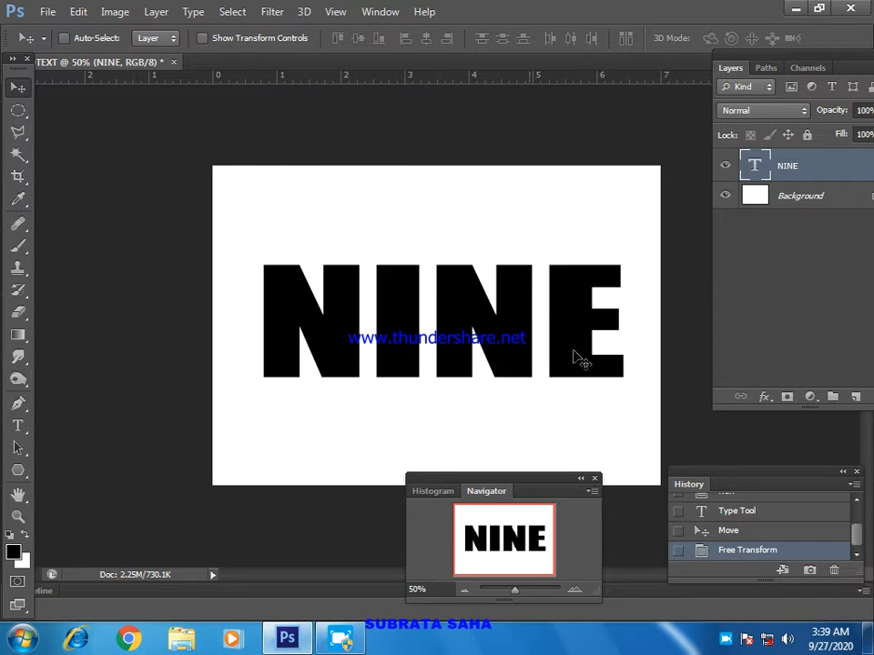
right_click(788, 165)
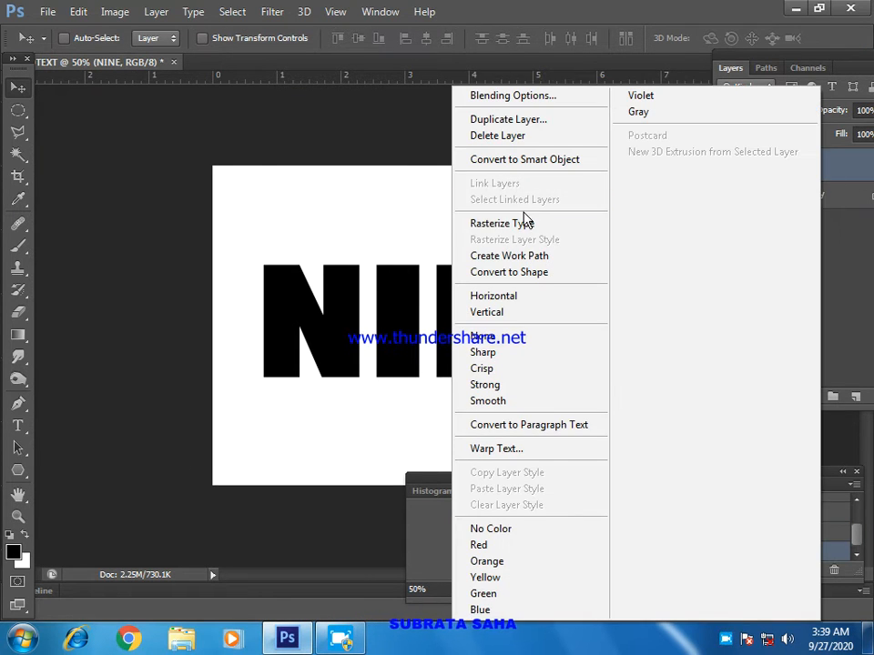
click(502, 223)
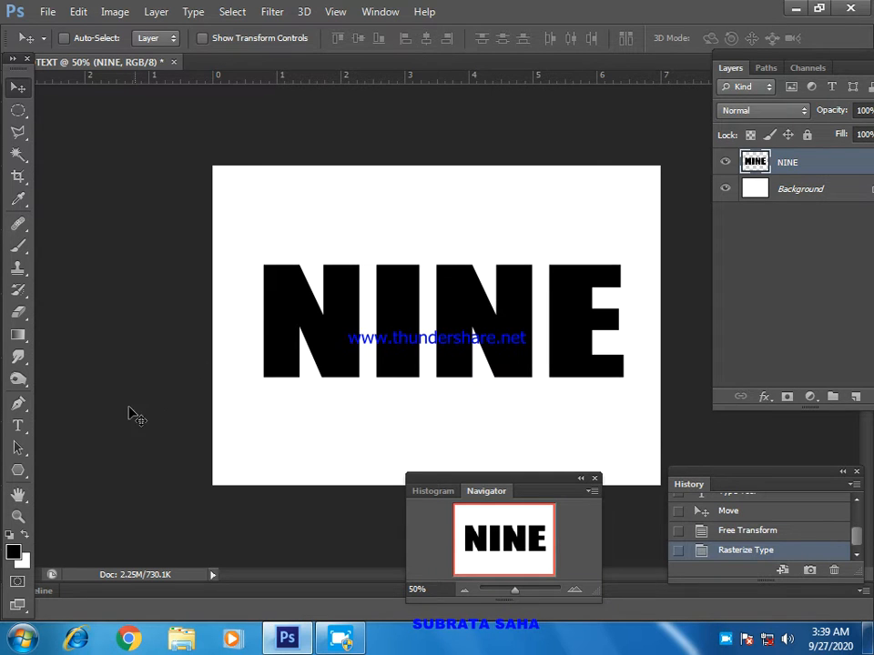
mouse_move(170, 462)
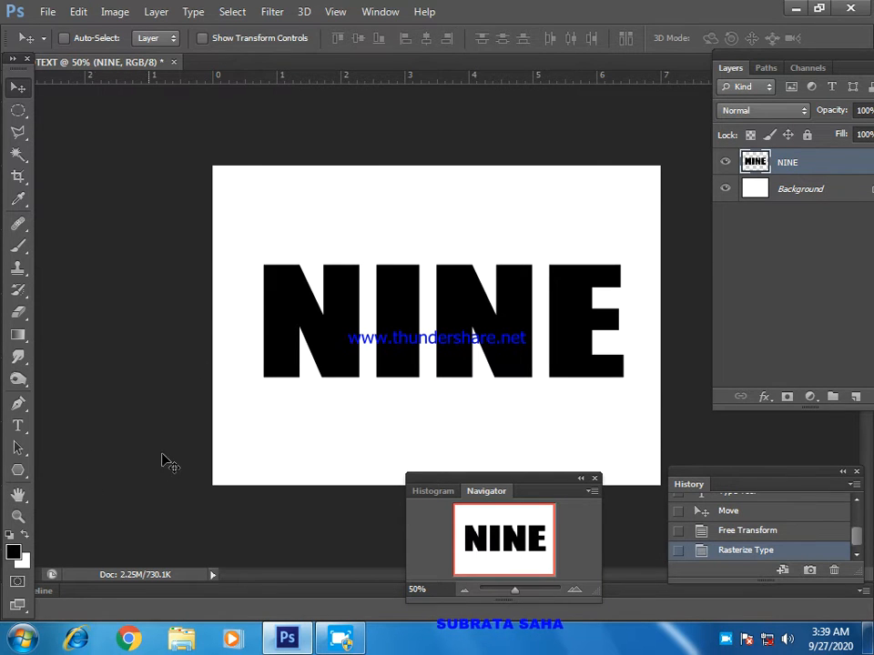
- Pick pure white as the foreground colour in the Color Picker
click(12, 548)
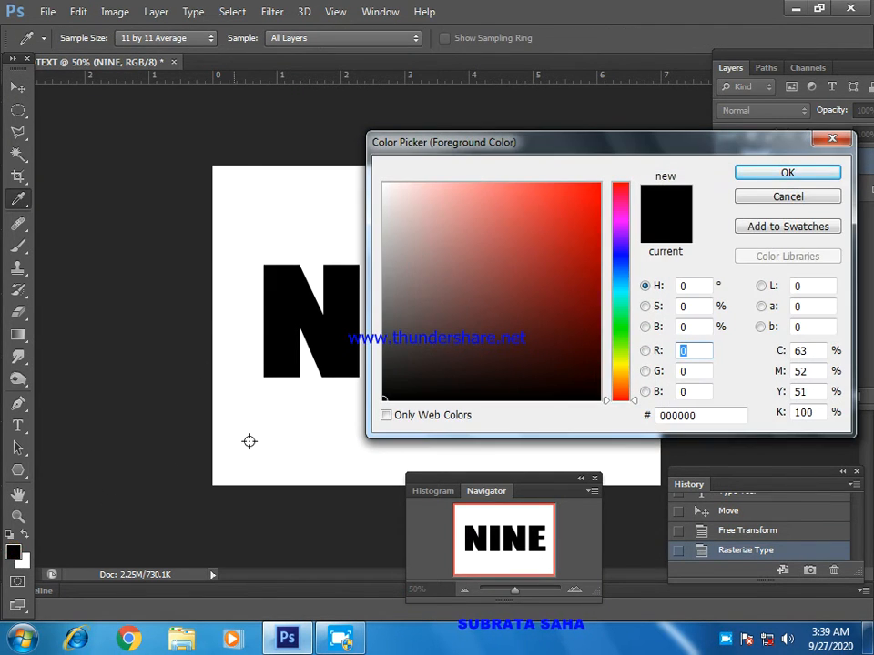
click(384, 183)
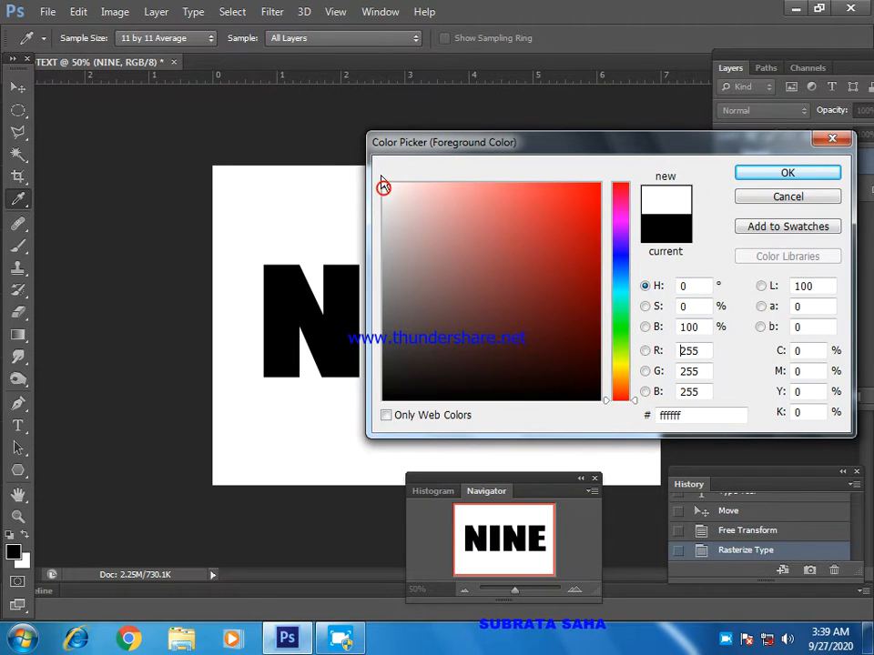
click(787, 173)
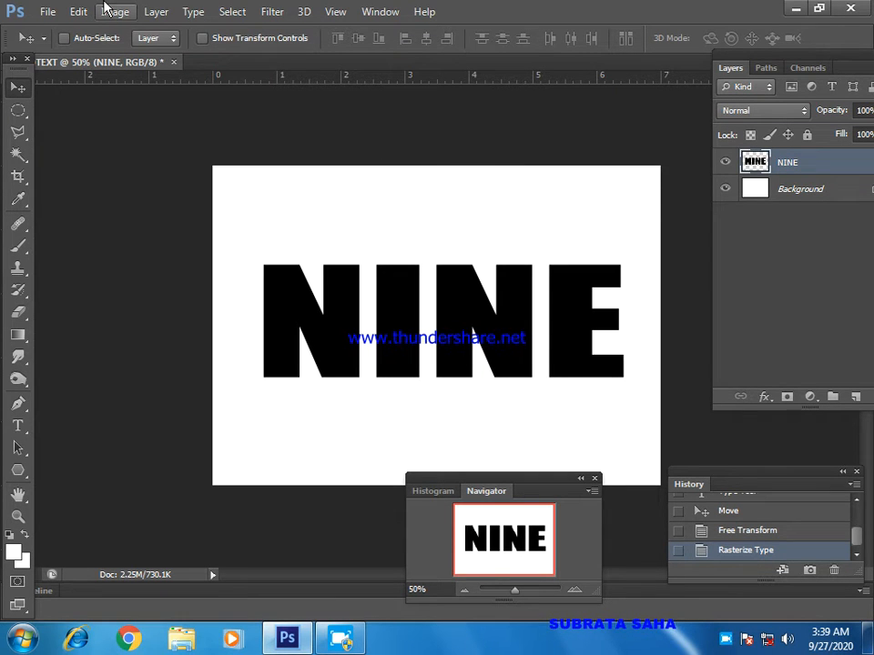
- Fill the NINE layer with the white foreground colour, Multiply mode, 100% opacity
click(80, 13)
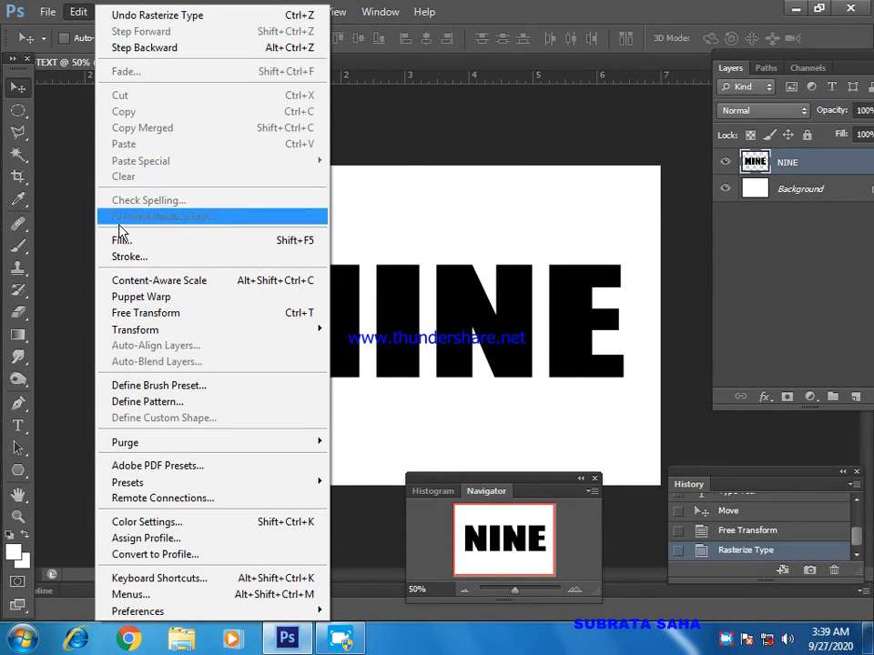
click(121, 239)
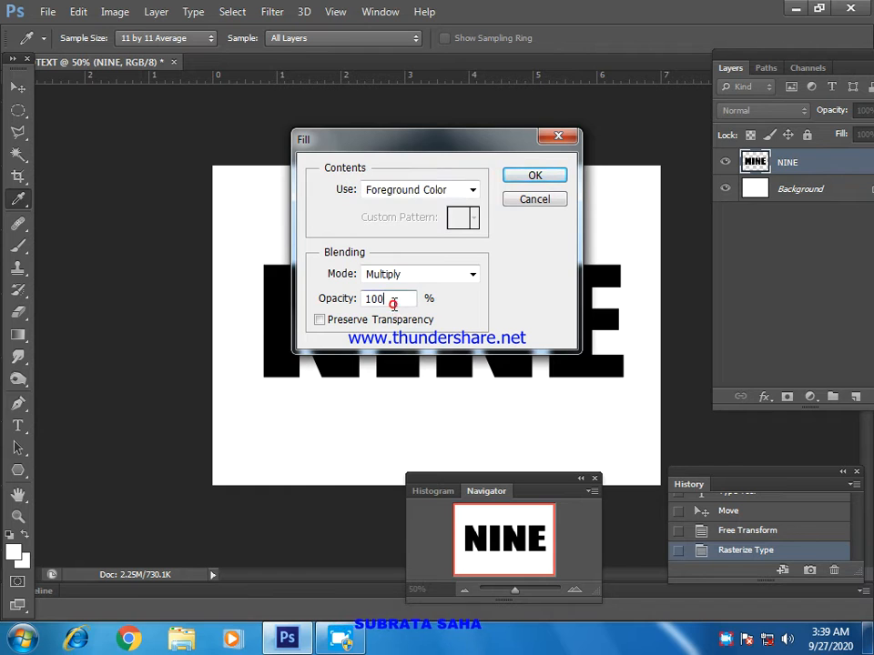
click(535, 175)
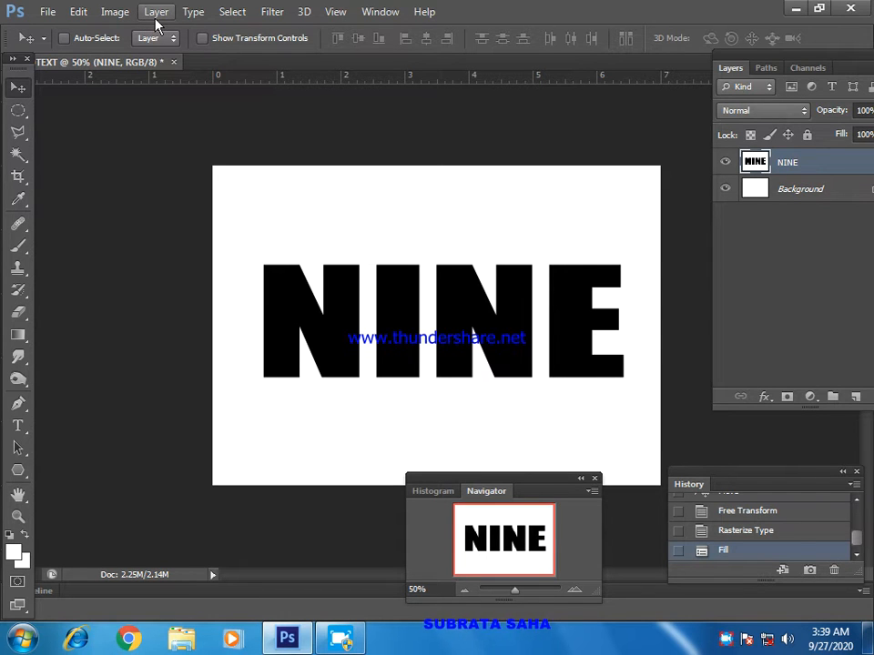
- Apply the Polar Coordinates filter set to Polar to Rectangular on the NINE layer
click(271, 12)
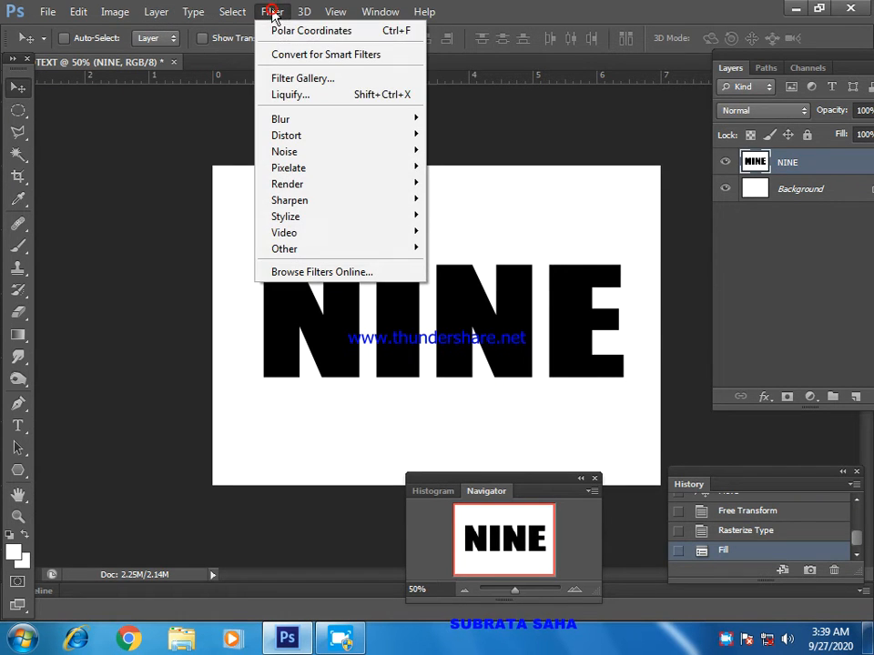
mouse_move(286, 135)
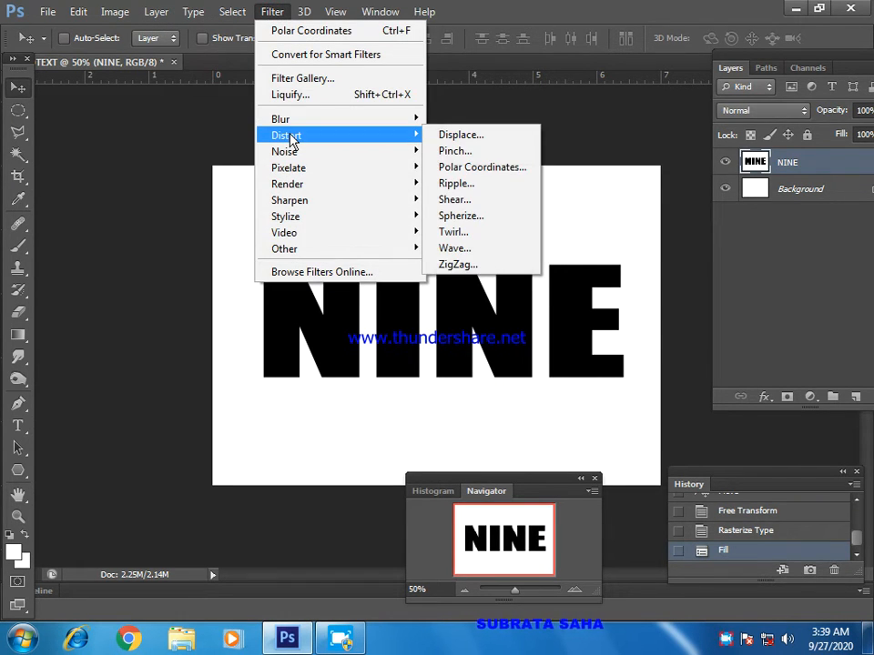
mouse_move(481, 166)
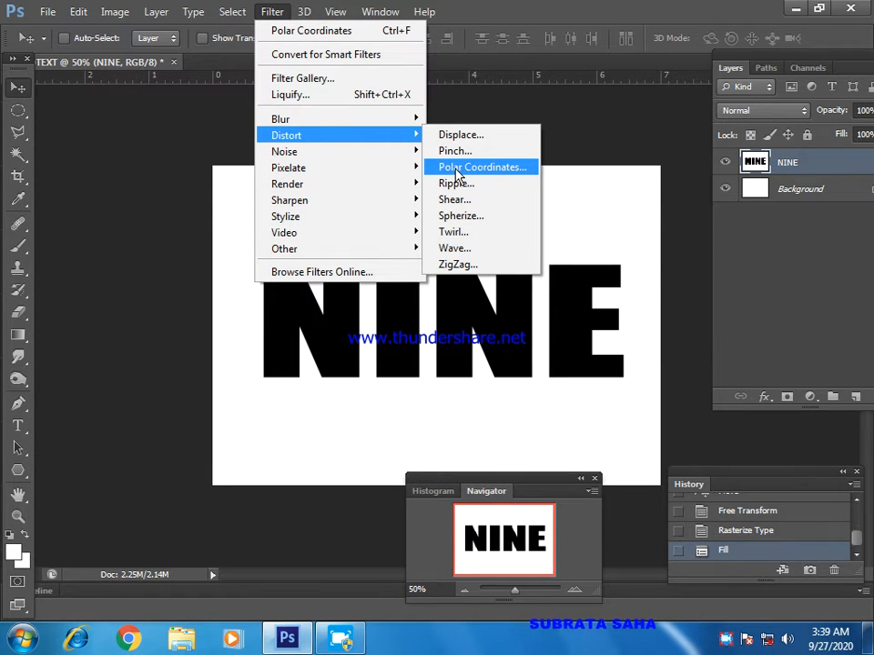
click(479, 166)
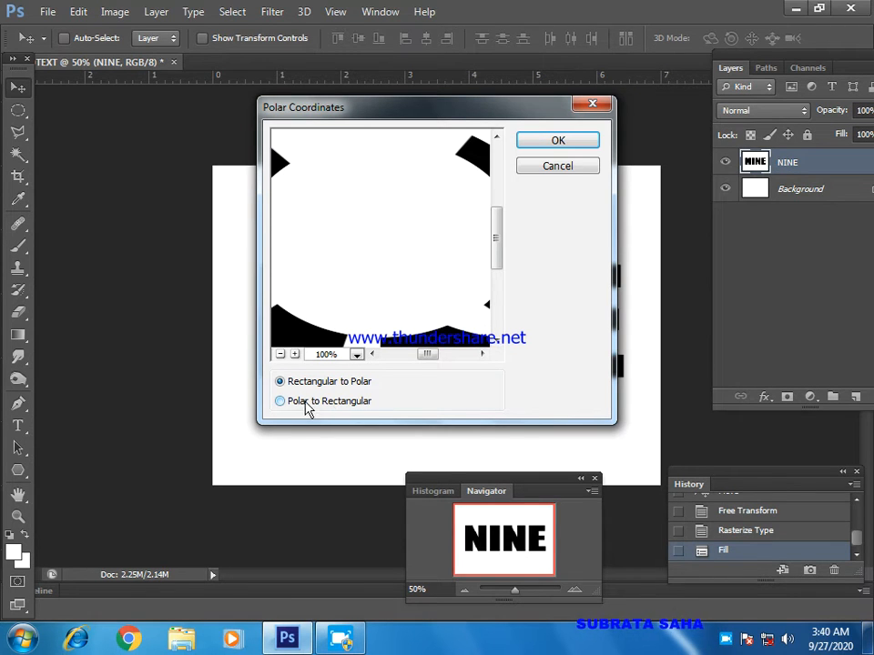
click(280, 401)
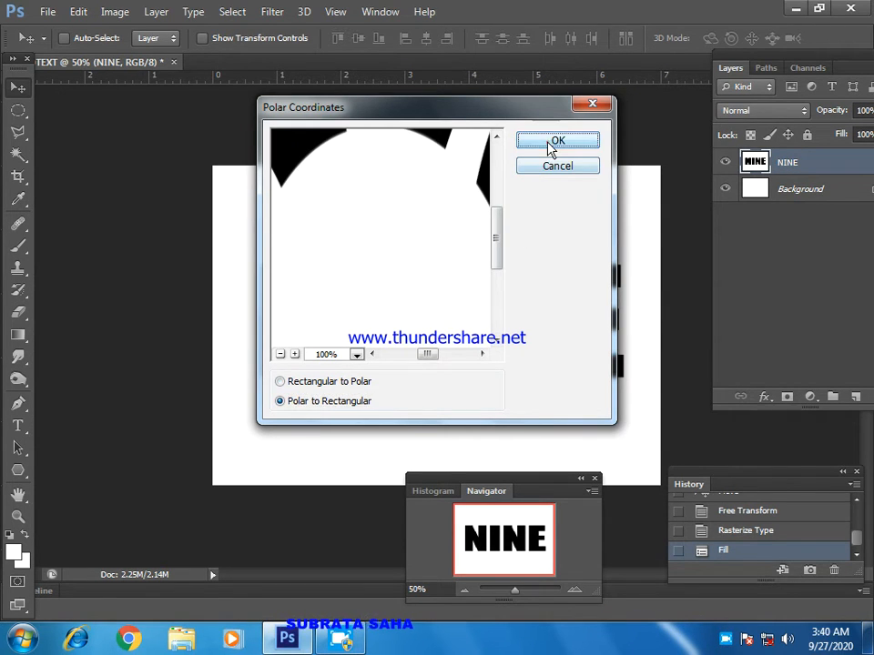
click(557, 140)
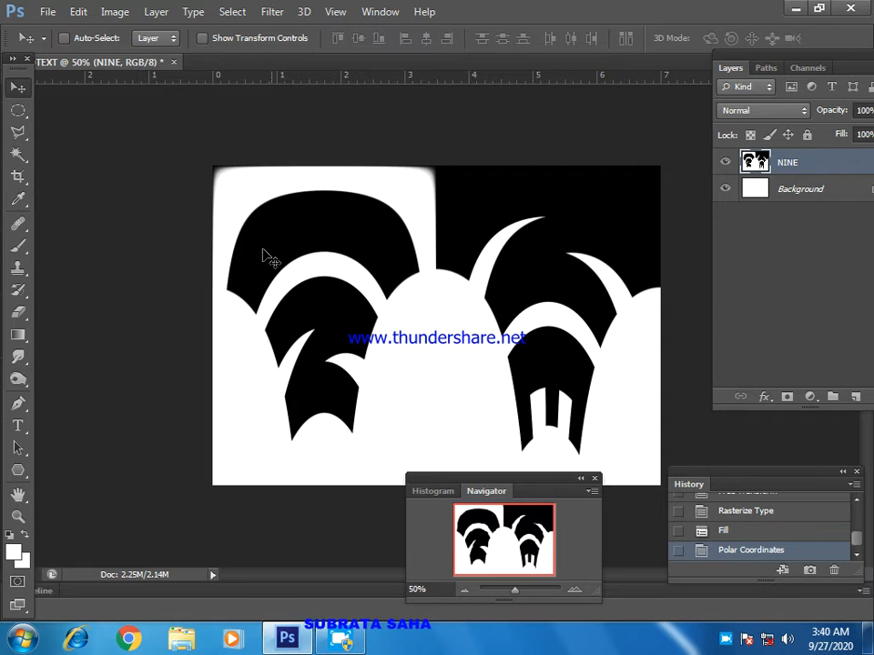
mouse_move(173, 152)
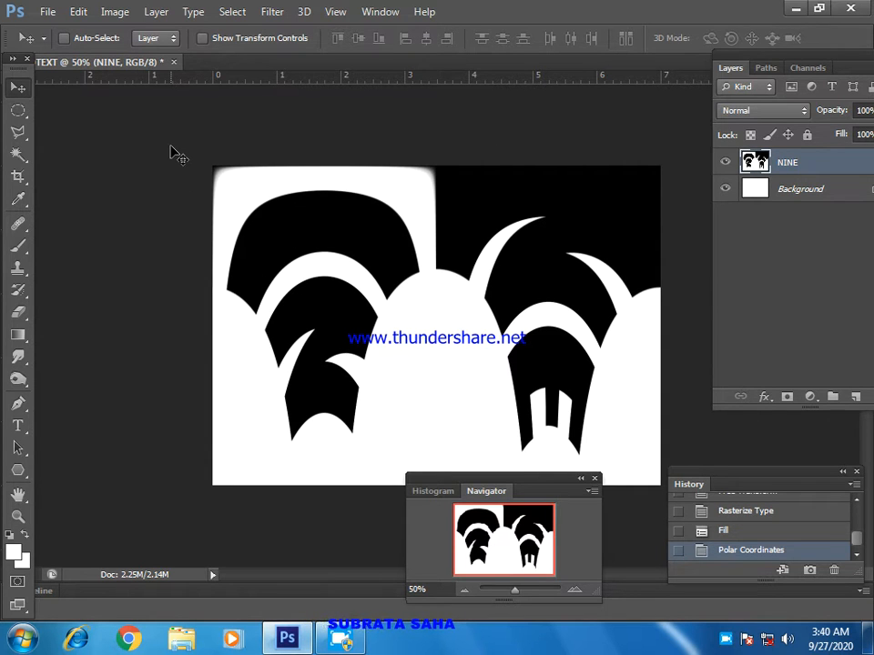
mouse_move(308, 192)
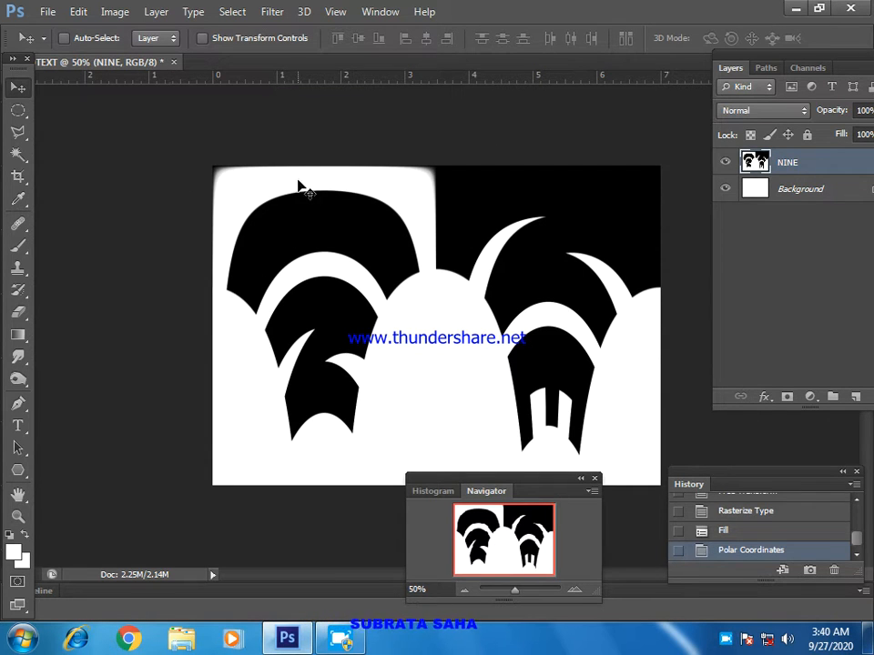
click(114, 12)
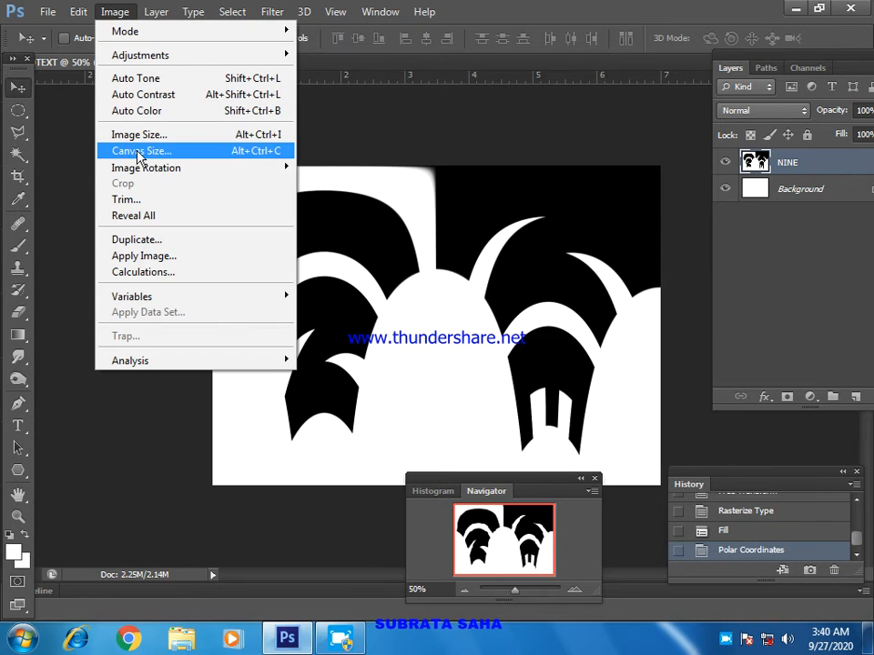
mouse_move(145, 168)
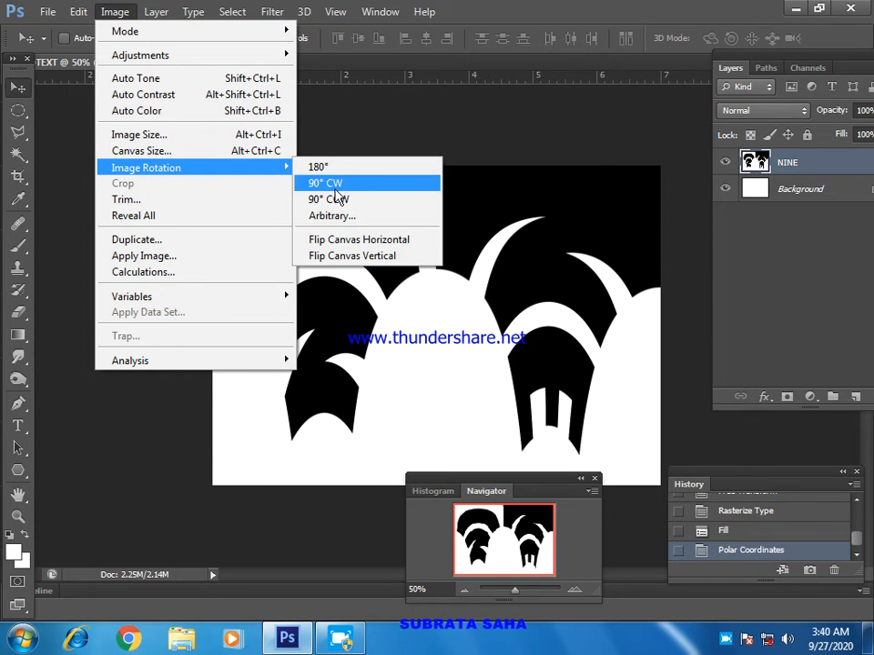
- Rotate the canvas 90° clockwise into portrait orientation
click(324, 183)
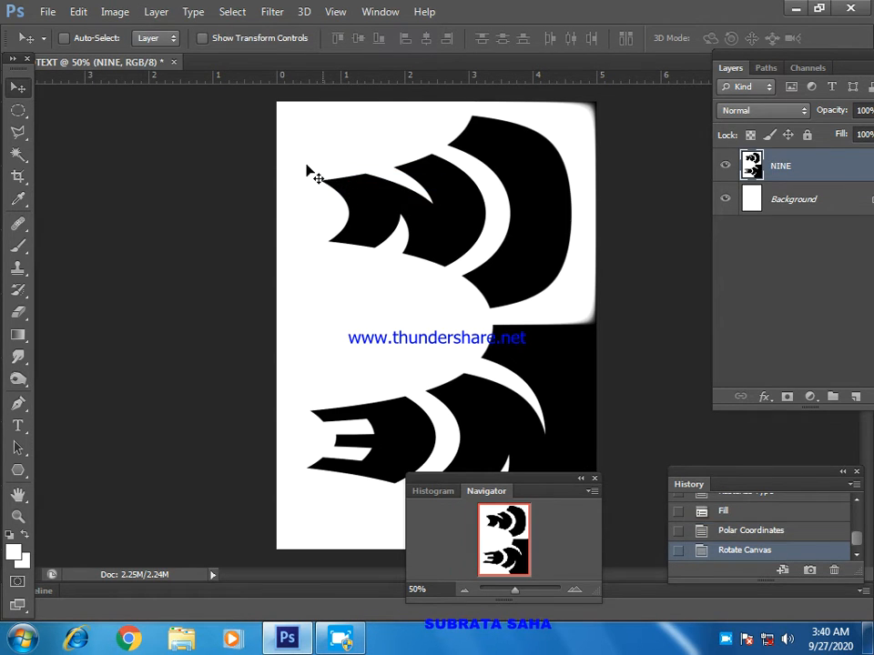
mouse_move(294, 162)
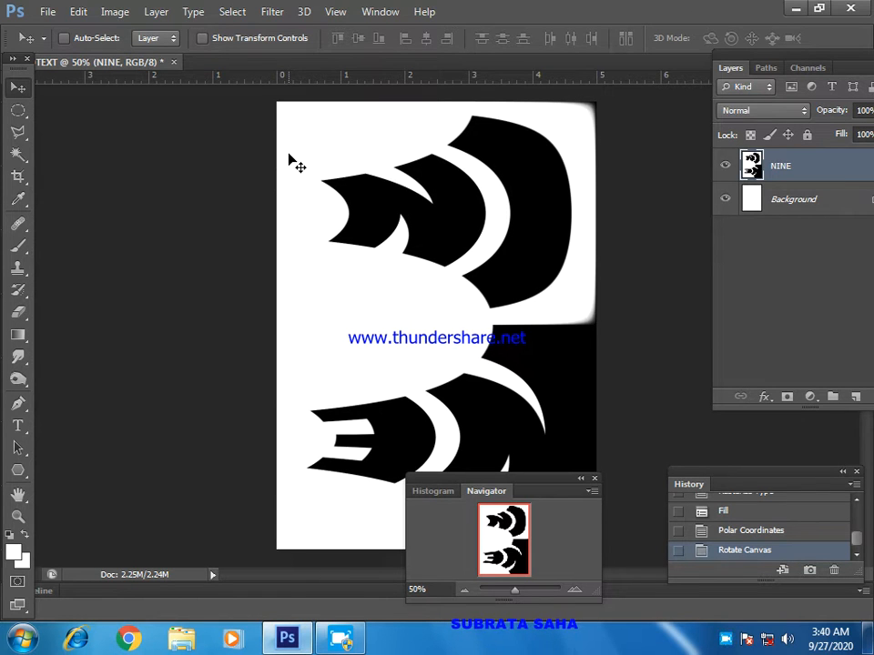
click(272, 11)
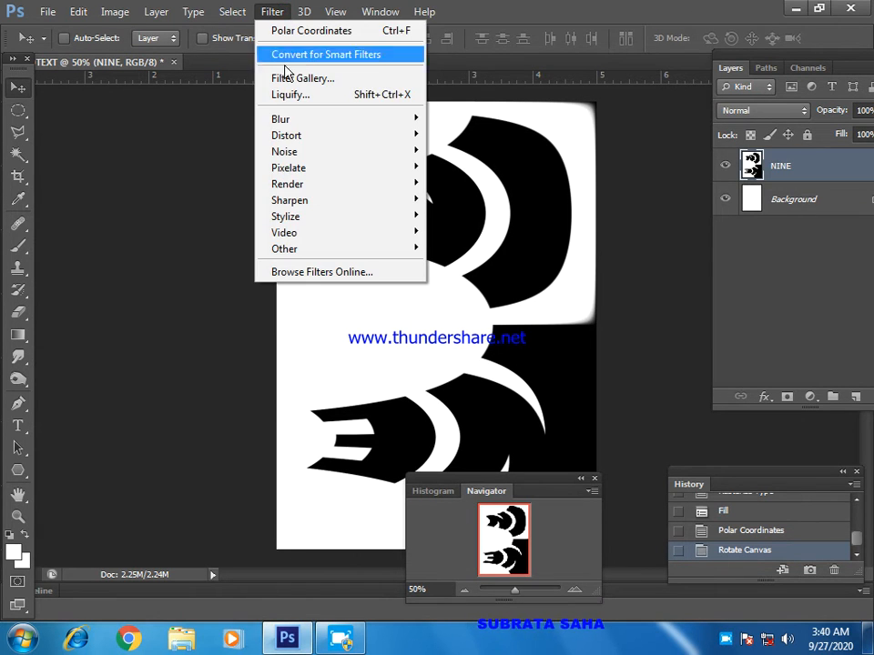
mouse_move(285, 216)
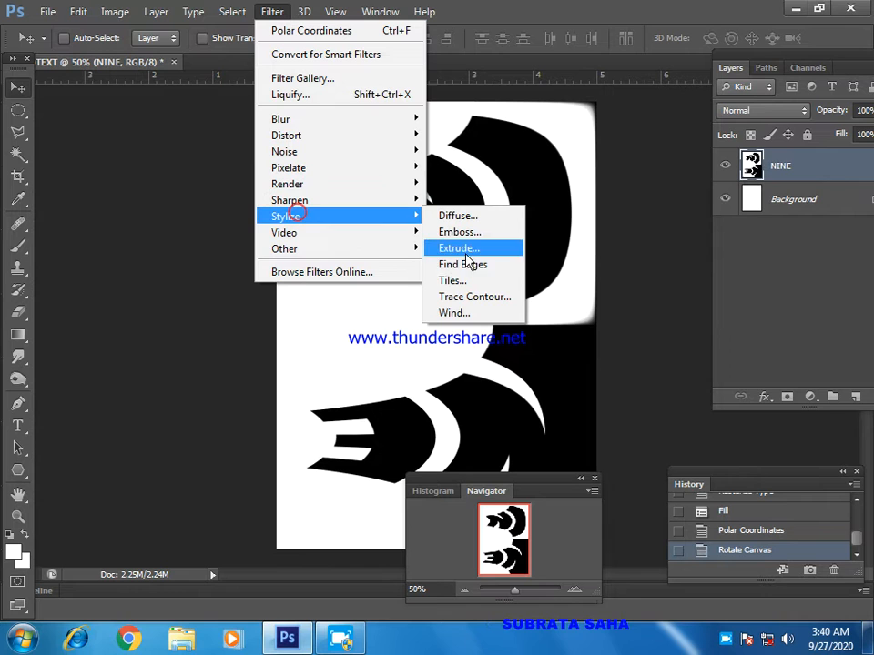
mouse_move(476, 312)
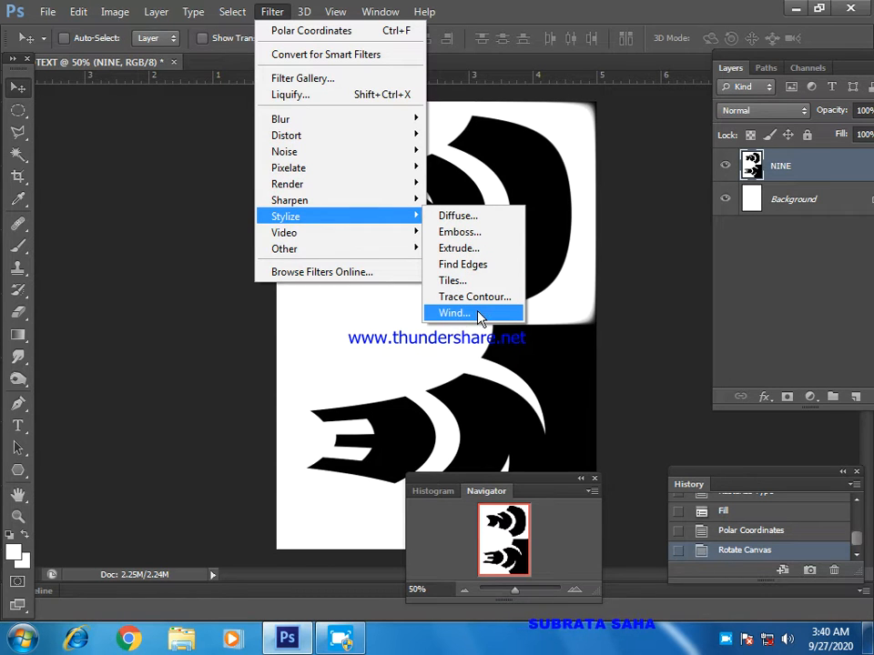
- Streak the black shapes with a Wind filter pass using the Wind method
click(467, 313)
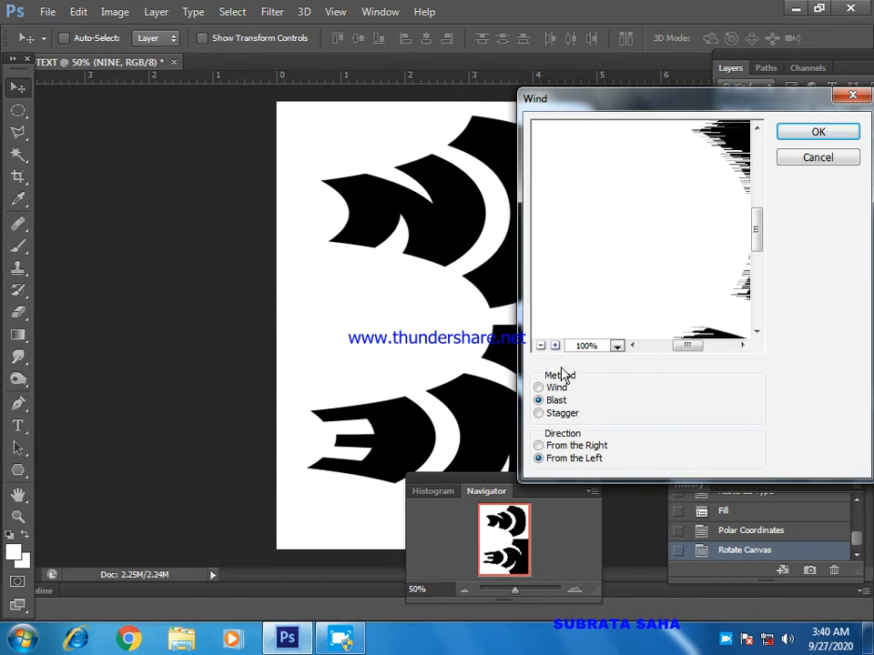
click(539, 388)
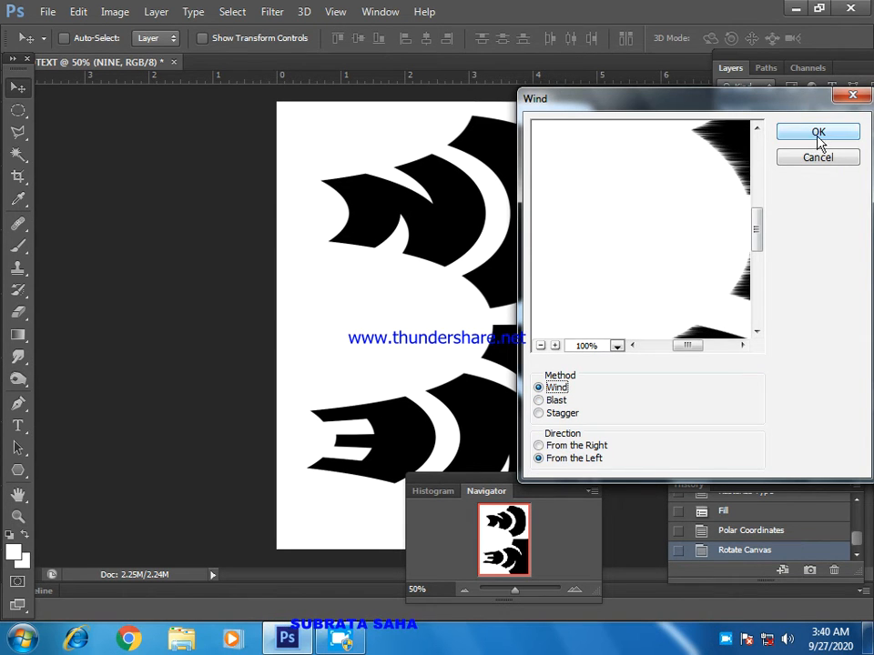
click(817, 132)
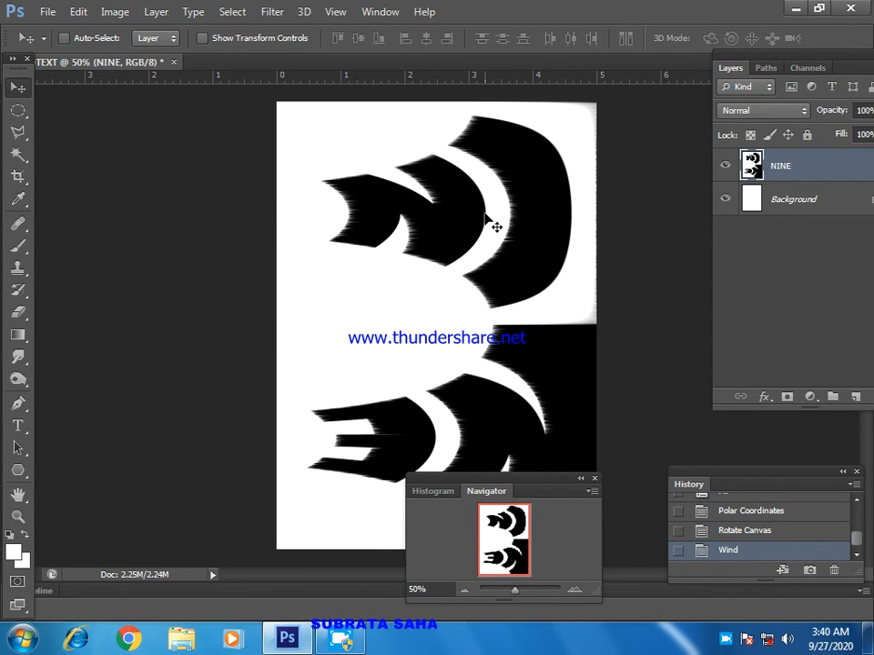
mouse_move(473, 221)
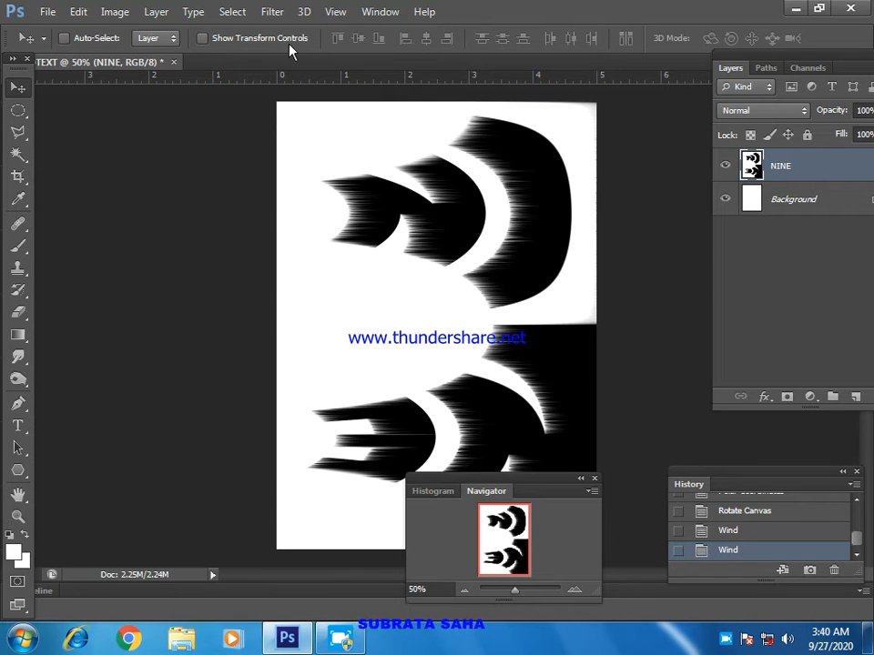
click(272, 12)
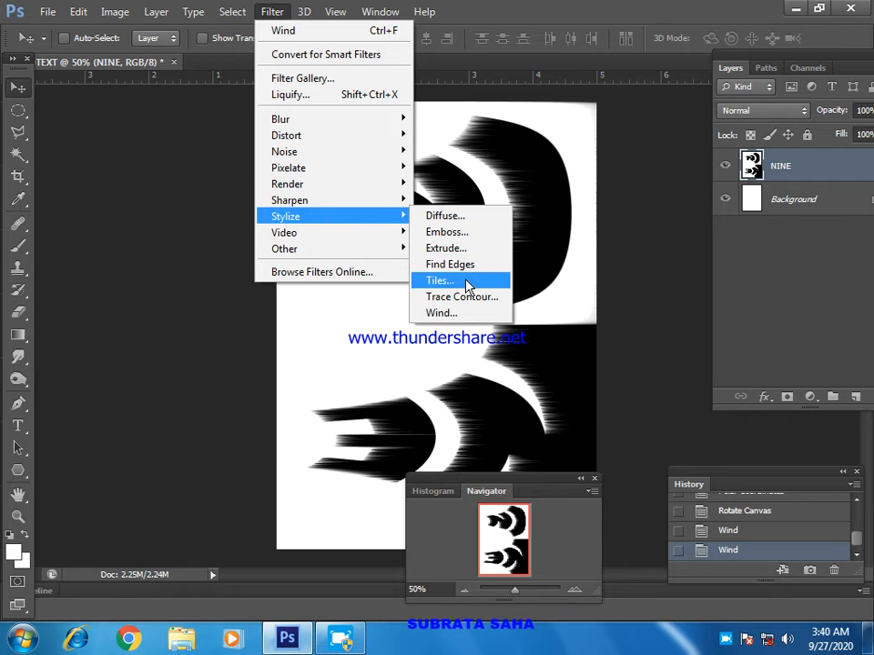
- Apply another Wind filter pass using the Blast method, from the left
click(441, 312)
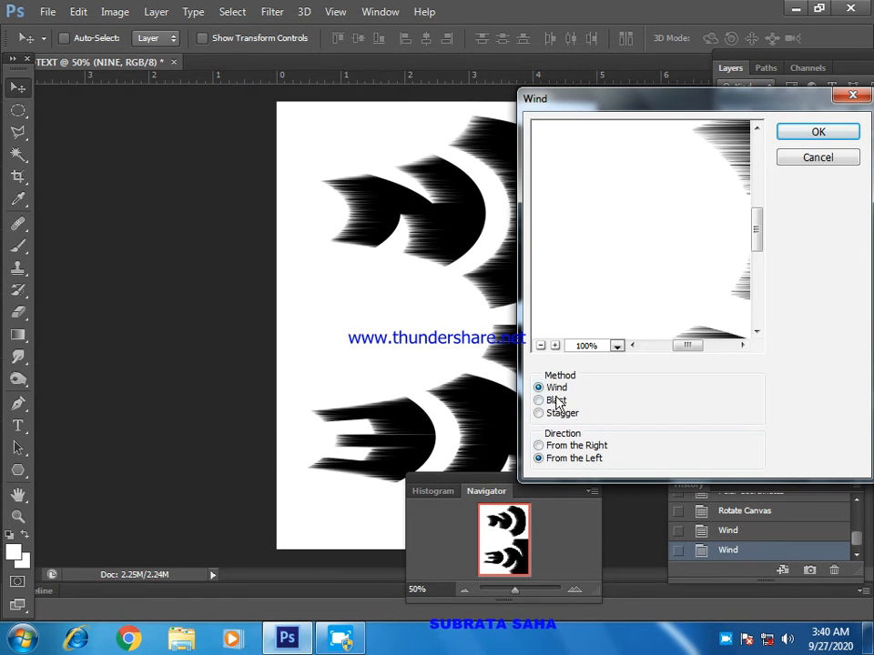
click(539, 400)
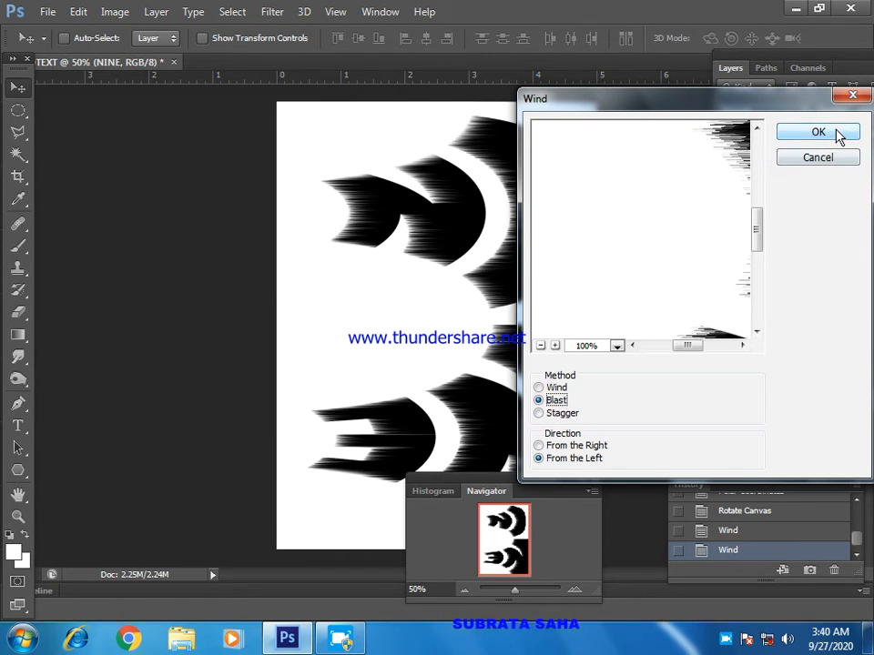
click(816, 132)
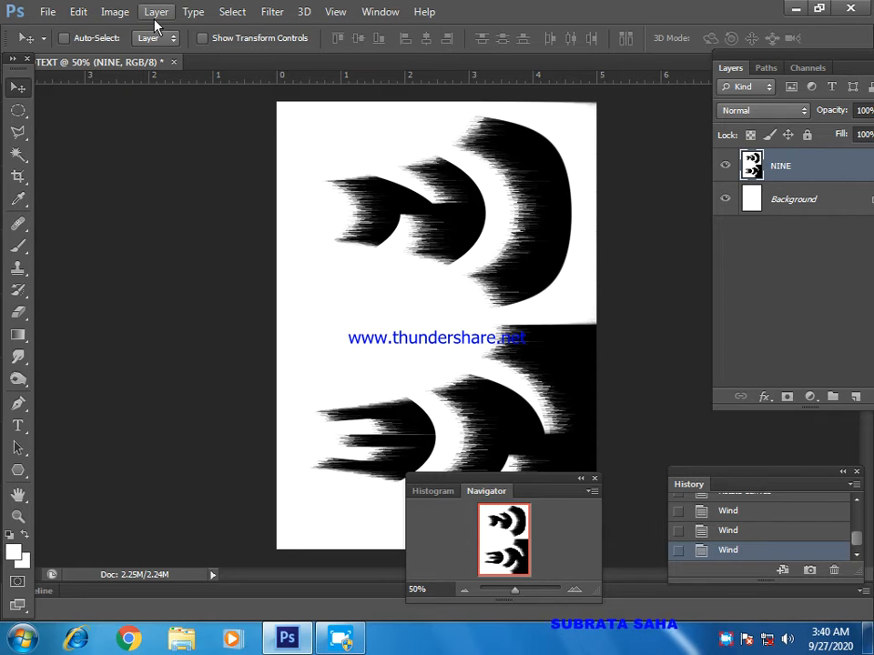
mouse_move(139, 17)
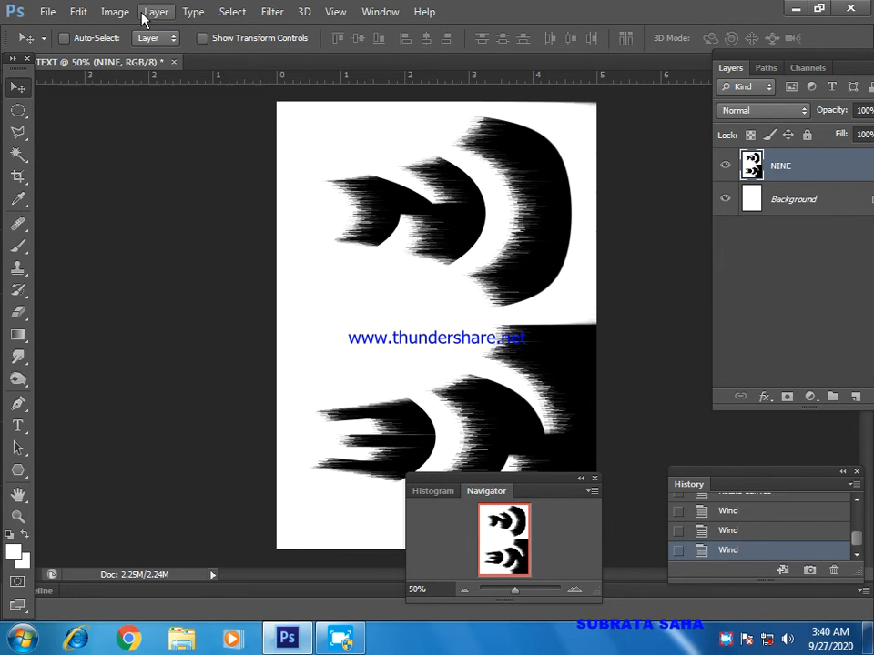
click(112, 11)
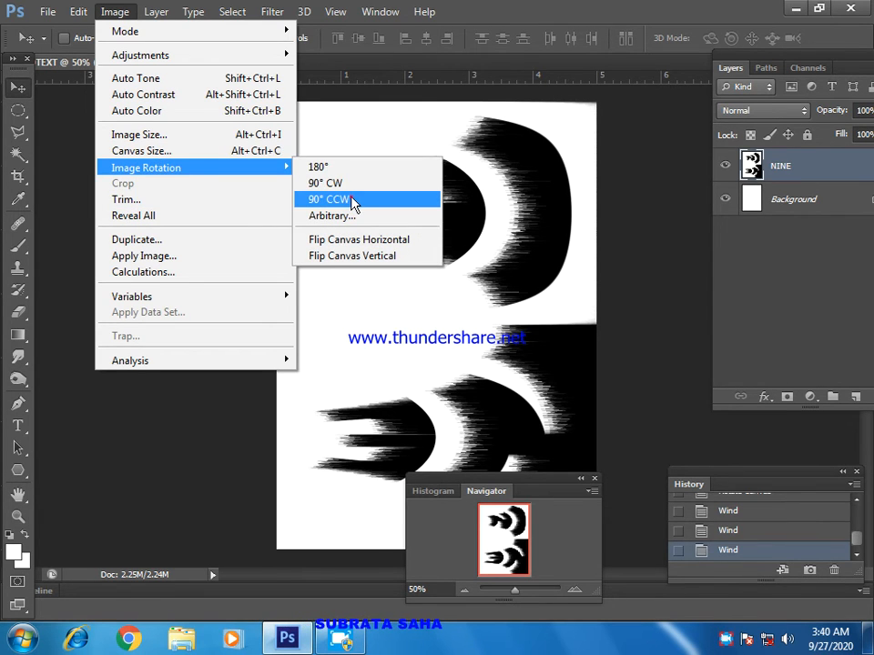
- Rotate the canvas 90° counter-clockwise back to landscape
click(325, 199)
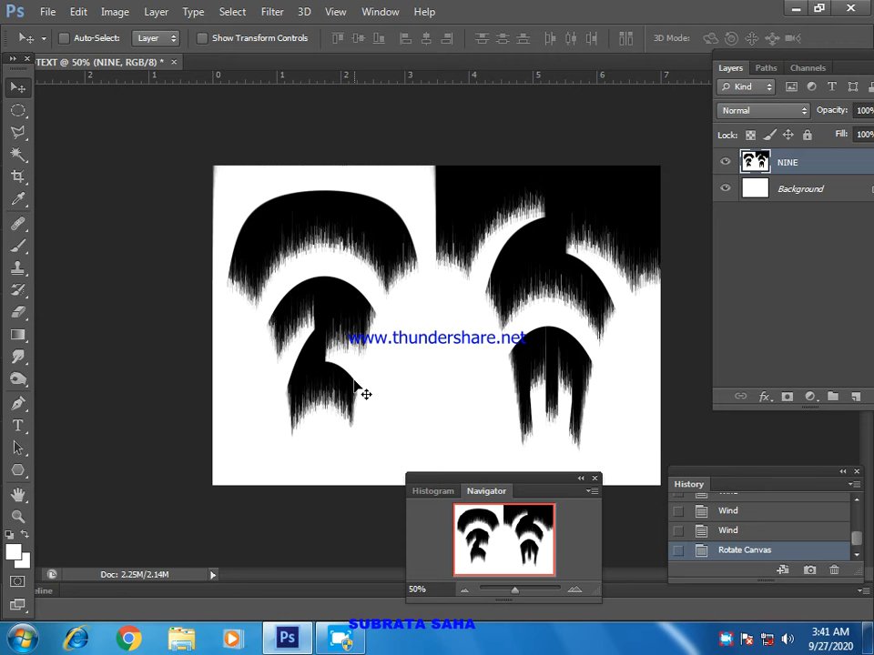
mouse_move(299, 243)
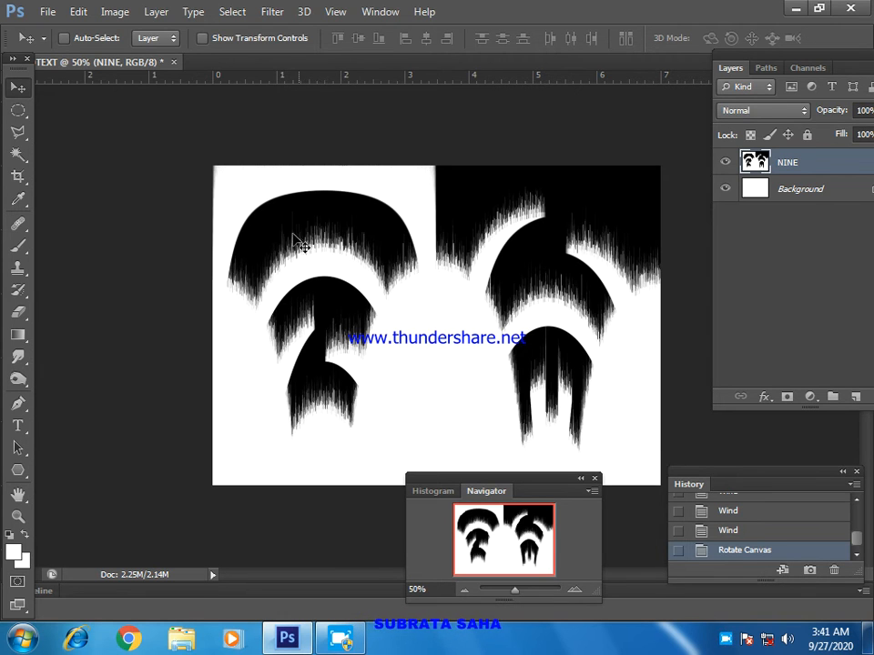
click(272, 12)
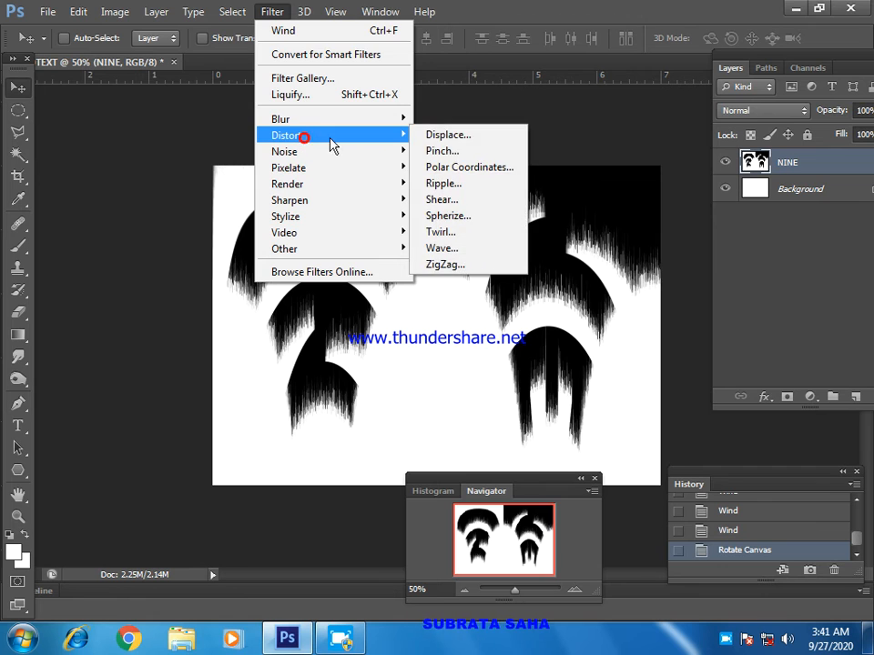
- Apply Polar Coordinates with Rectangular to Polar to wrap the streaks around the NINE lettering
click(468, 167)
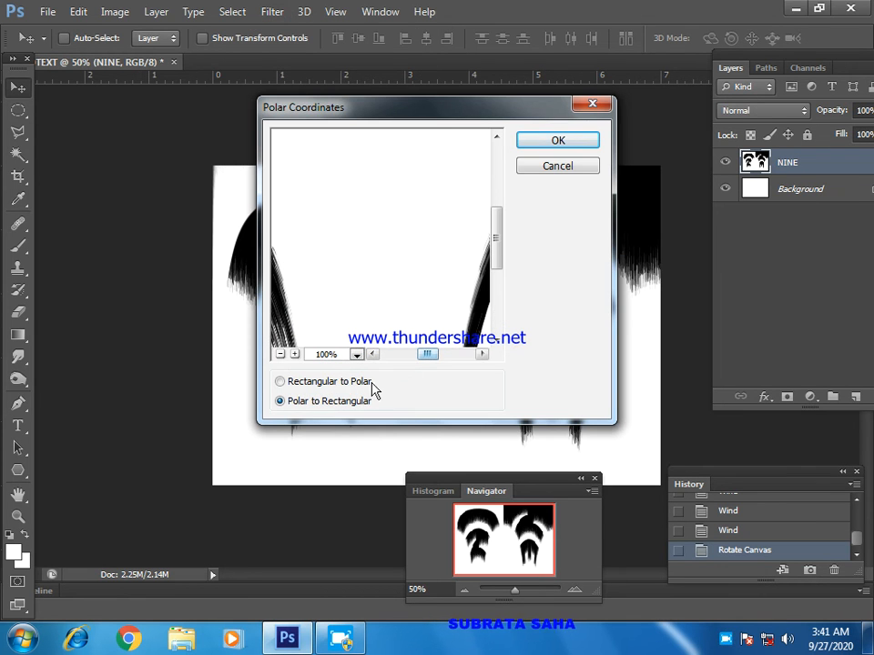
click(279, 382)
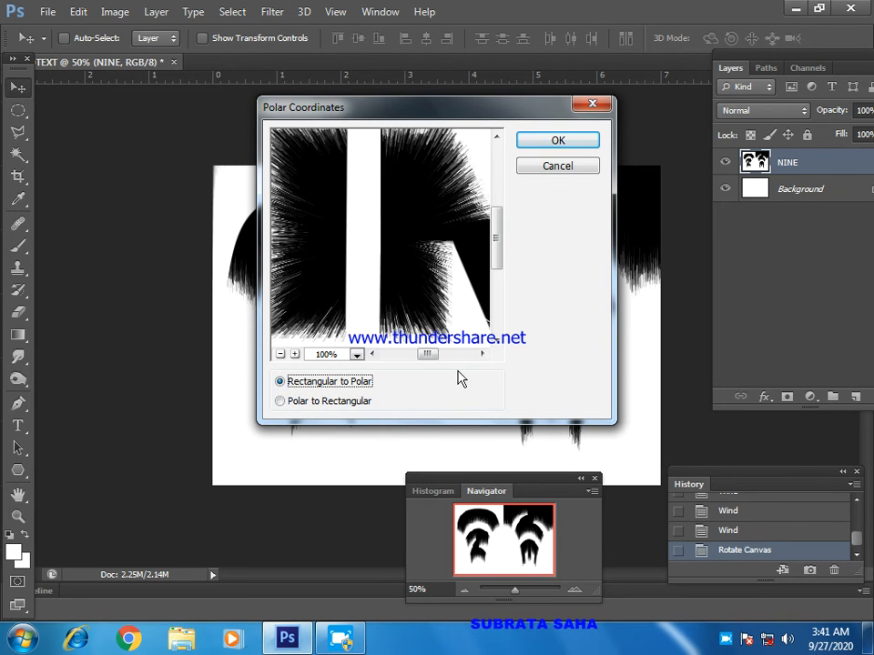
click(558, 140)
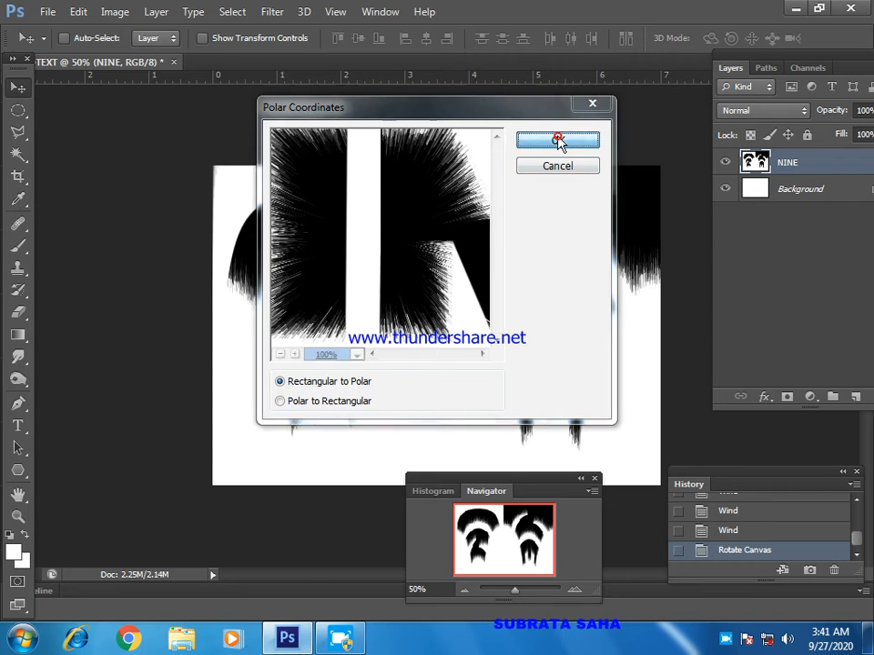
click(557, 141)
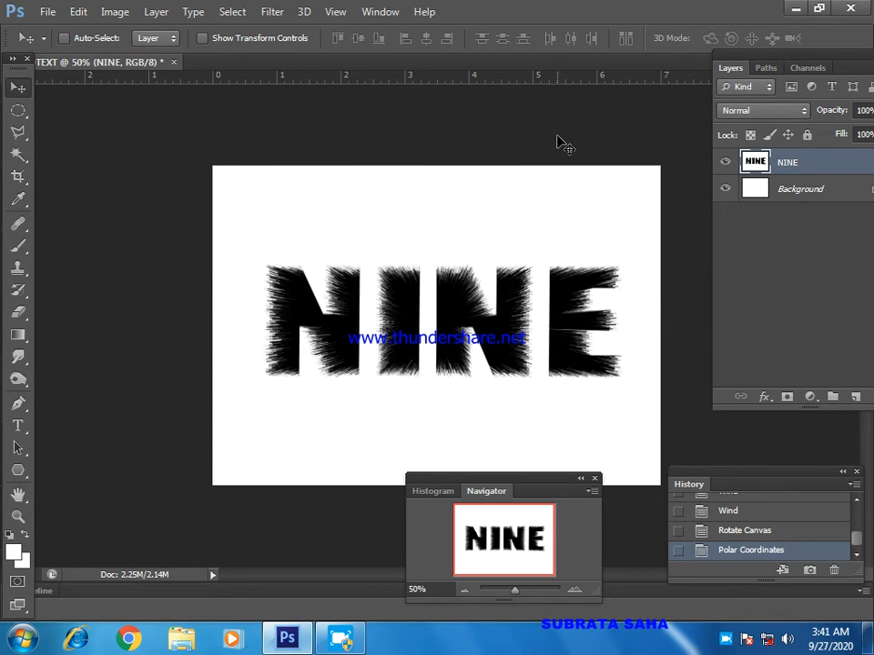
mouse_move(385, 280)
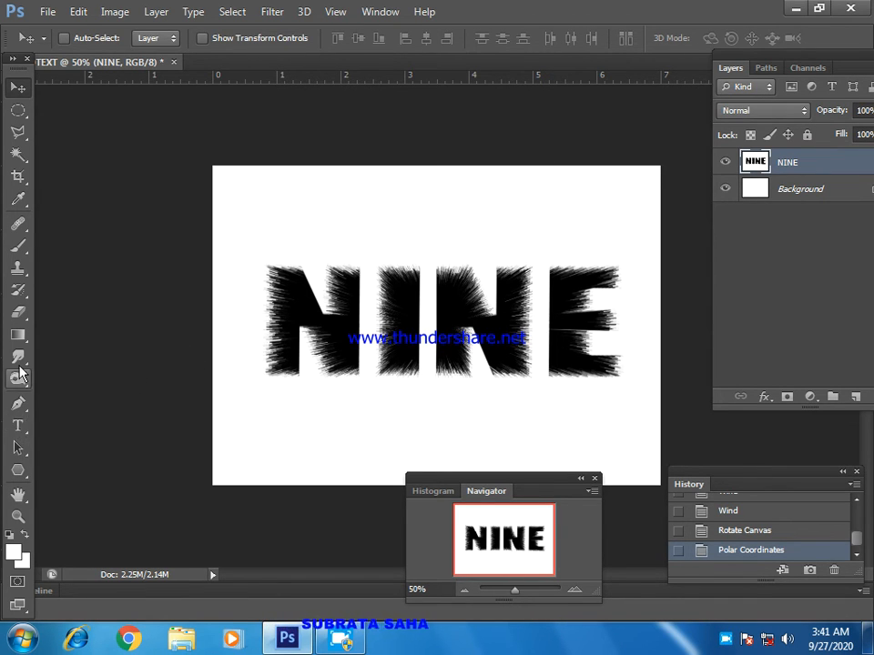
mouse_move(18, 335)
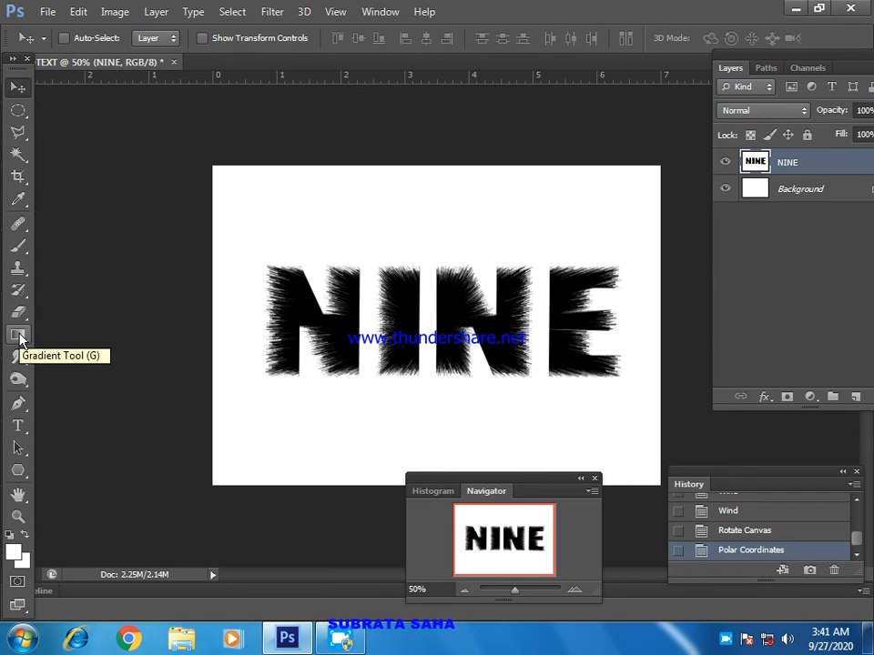
- Load the Gradient Tool with the Blue, Red, Yellow preset from the Gradient Editor
click(18, 335)
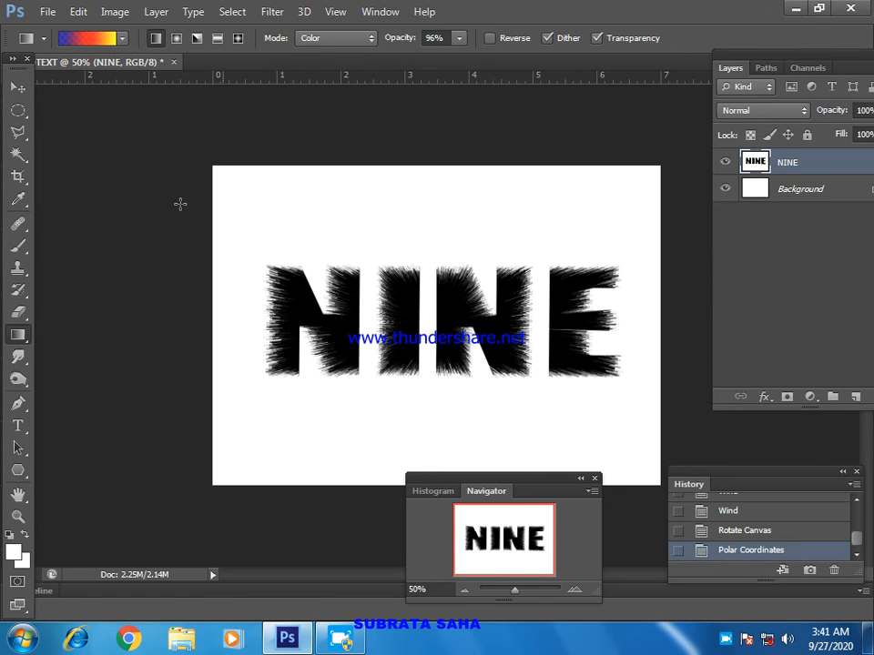
click(86, 38)
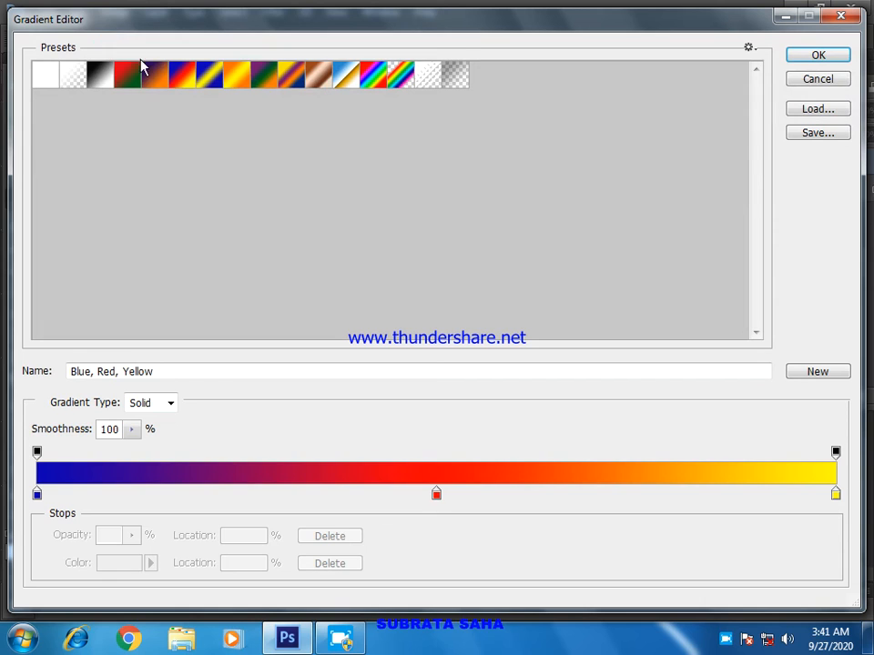
click(180, 78)
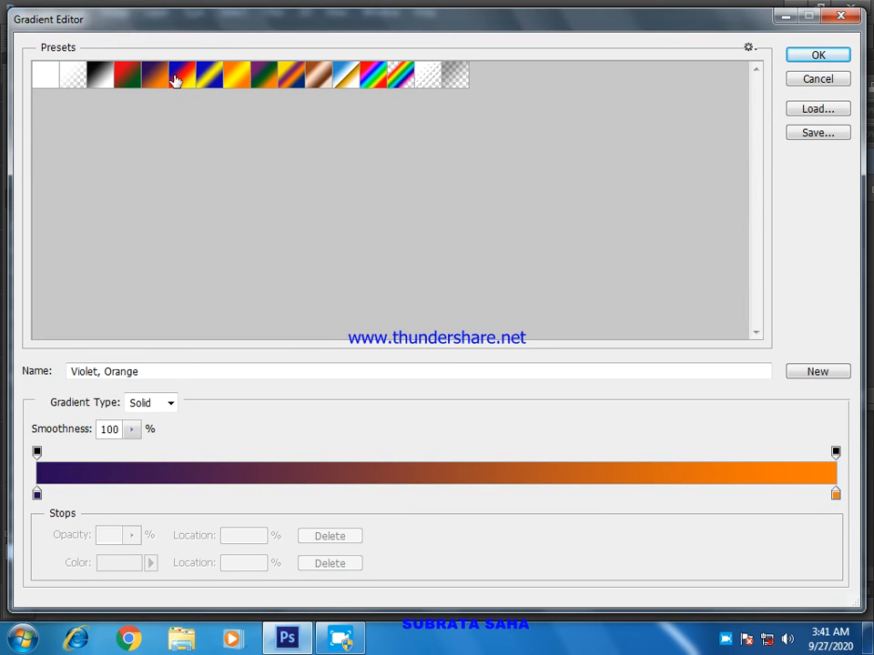
click(174, 78)
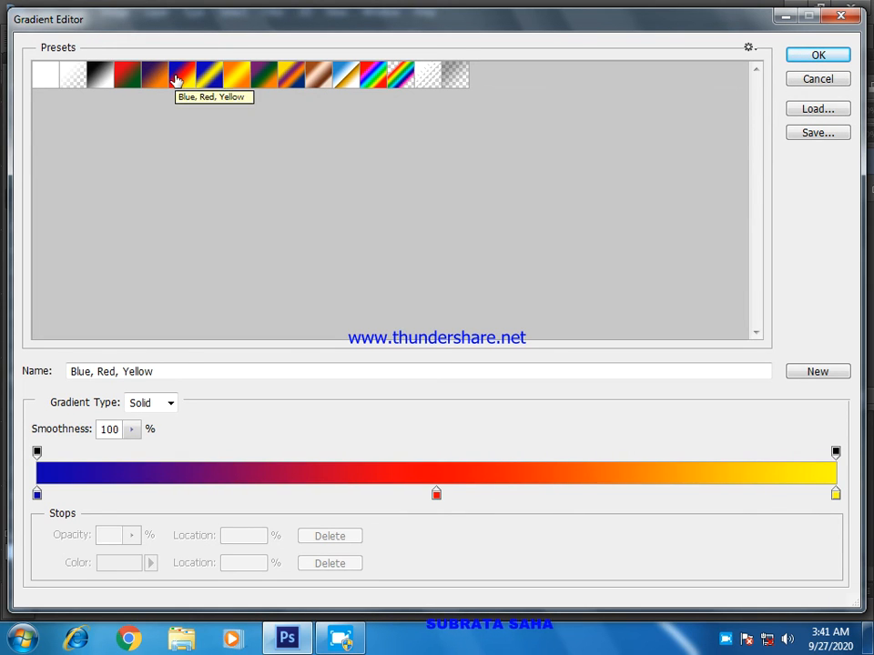
mouse_move(694, 135)
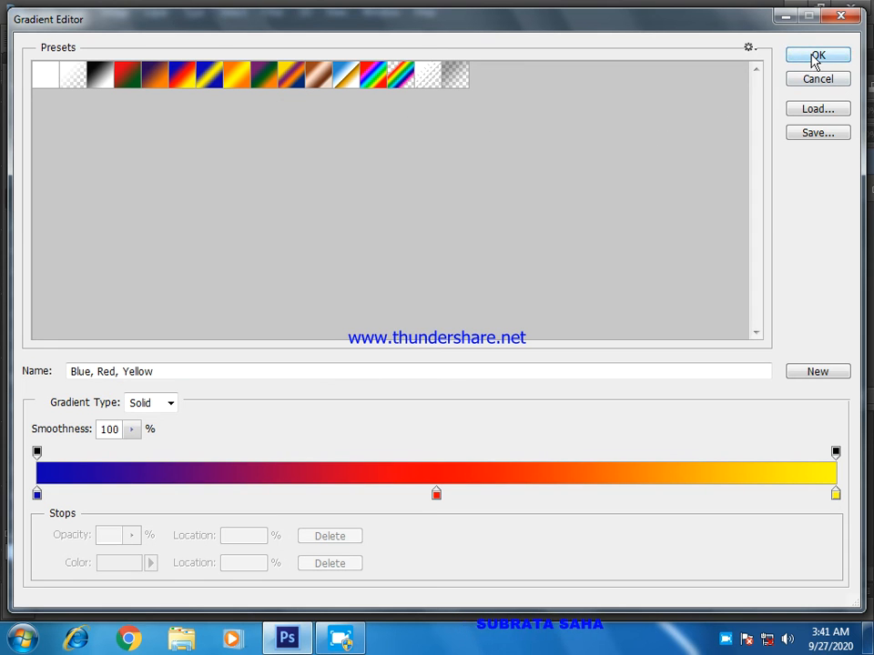
click(813, 55)
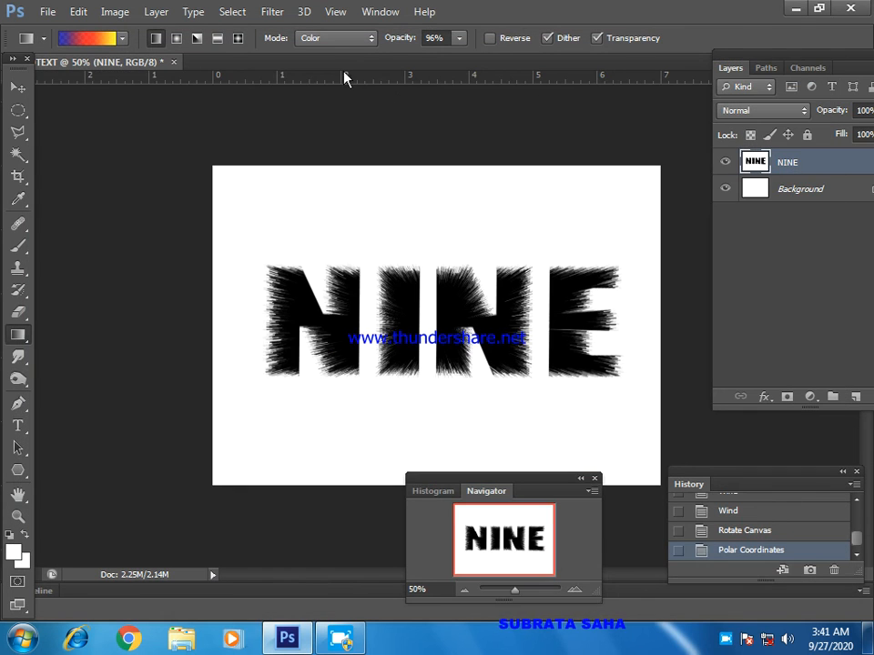